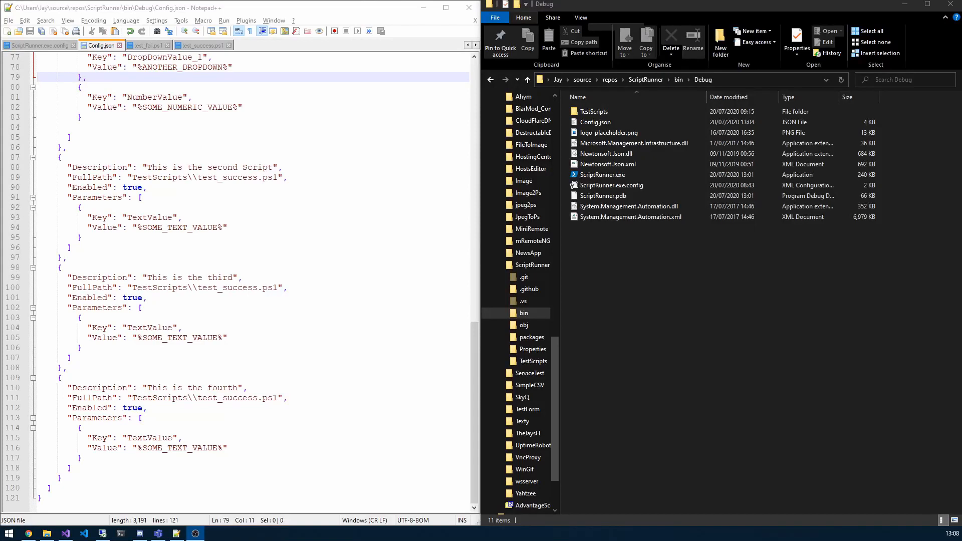
{"action": "mouse_move", "coordinate": [743, 295]}
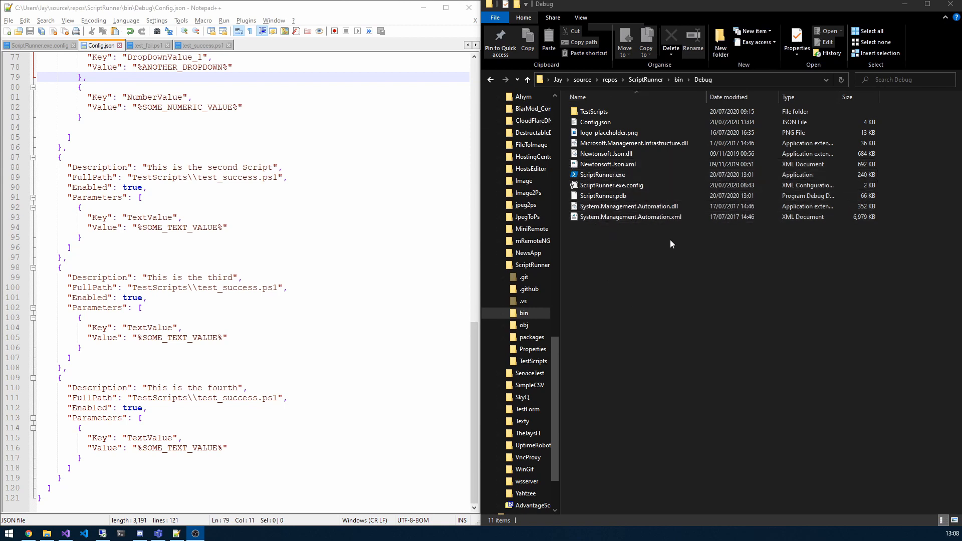
{"action": "mouse_move", "coordinate": [664, 234]}
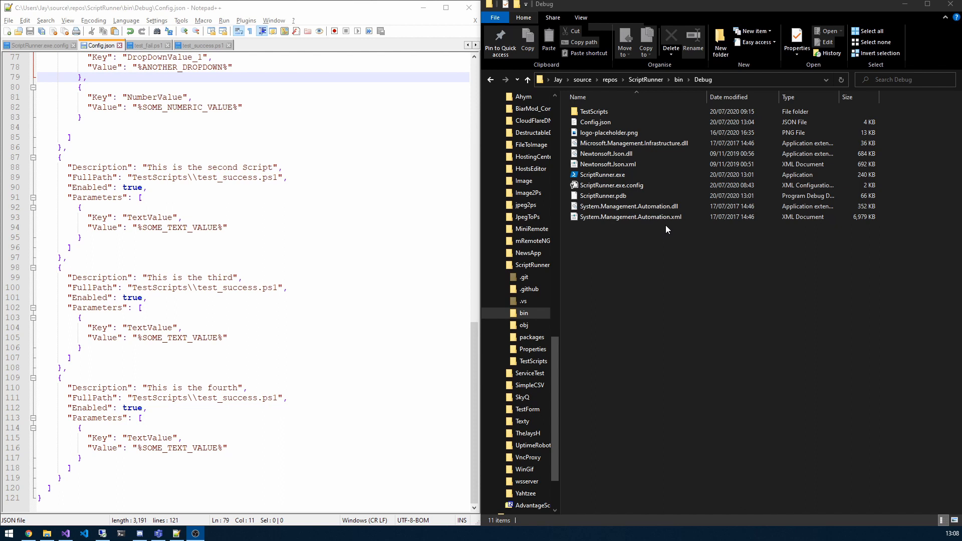
Launch ScriptRunner.exe, choose SOME_DROPDOWN-01 and set the number selector value
{"action": "left_click", "coordinate": [630, 217]}
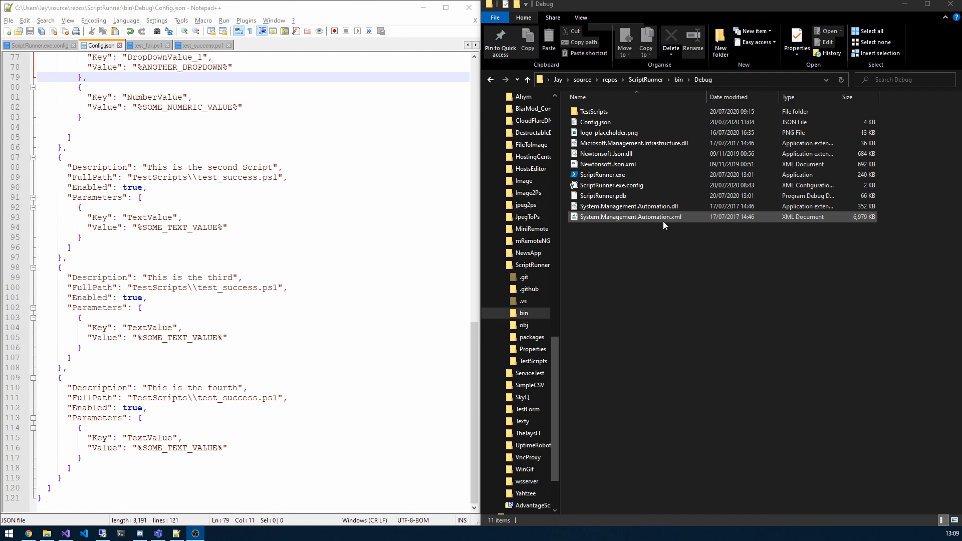
{"action": "left_click", "coordinate": [602, 175]}
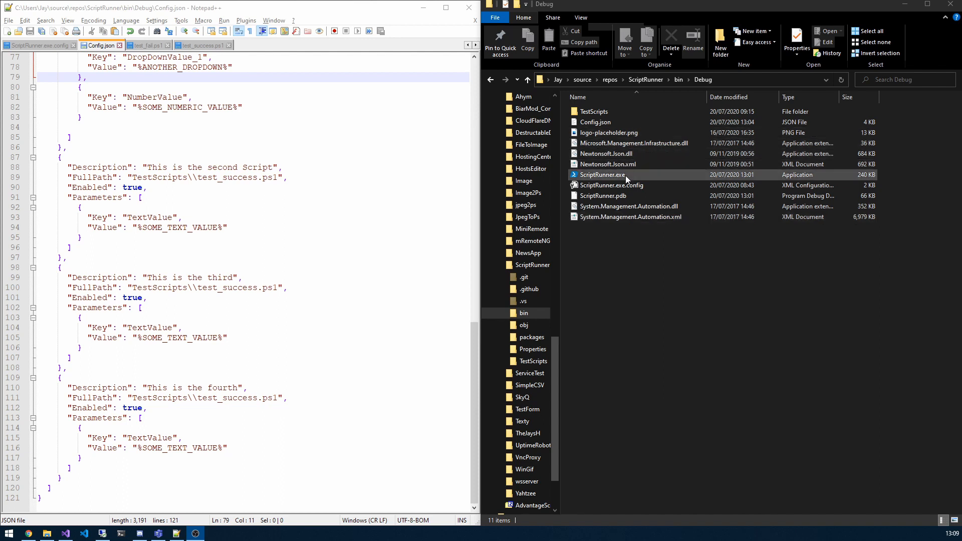
{"action": "double_click", "coordinate": [602, 175]}
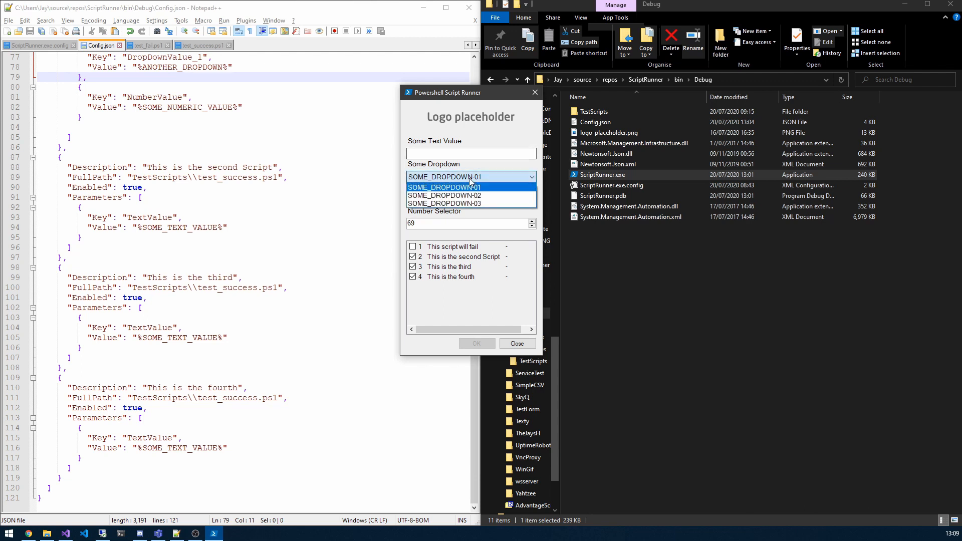
{"action": "left_click", "coordinate": [469, 187]}
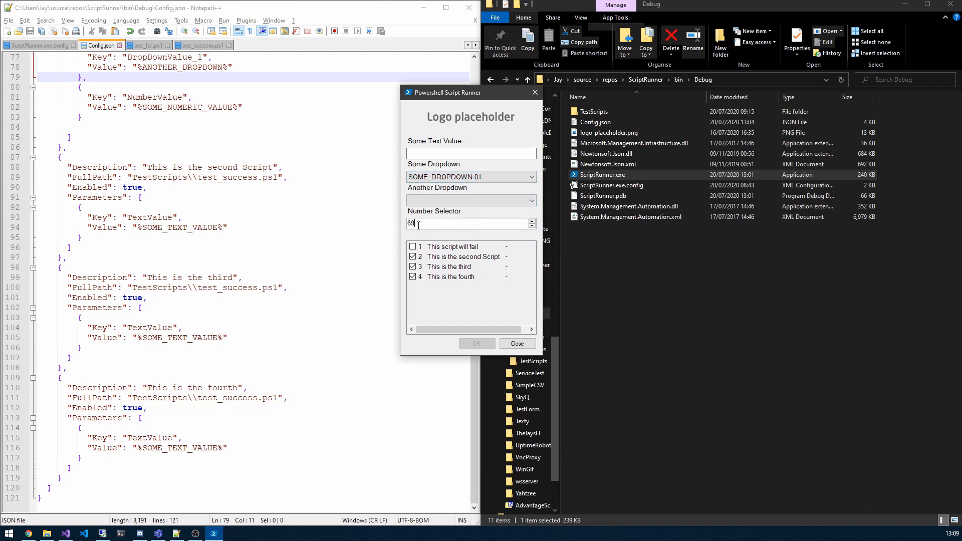
{"action": "left_click", "coordinate": [466, 176]}
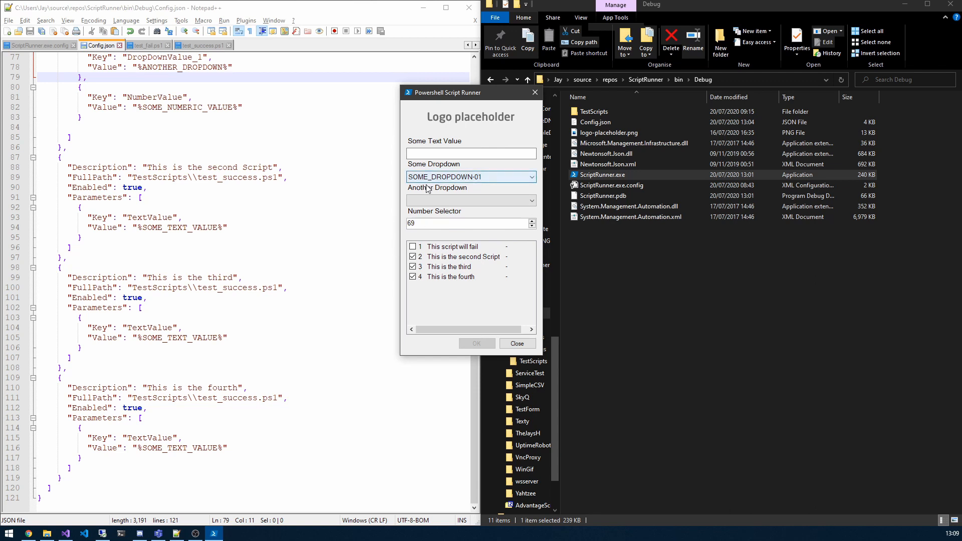
{"action": "left_click", "coordinate": [467, 223]}
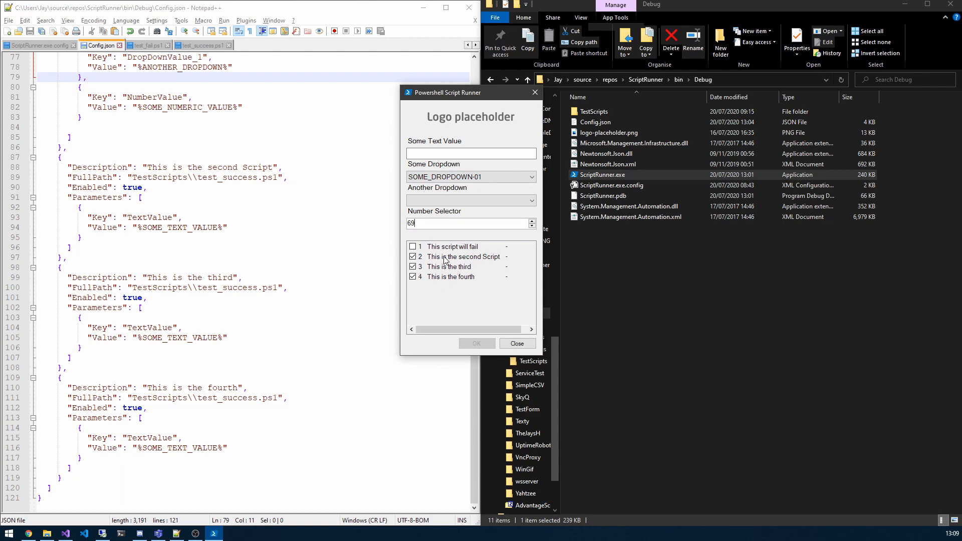
{"action": "left_click", "coordinate": [412, 266]}
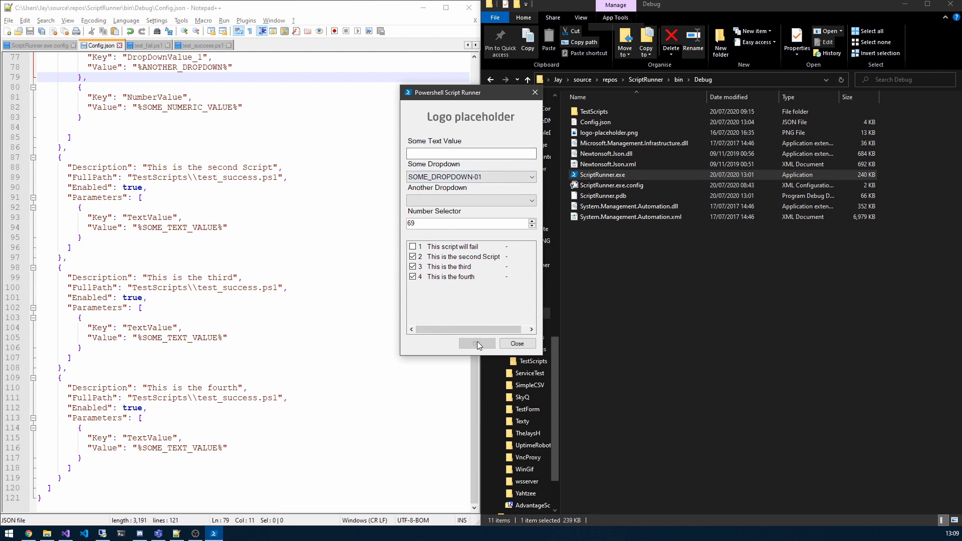
Enter '54564hjsdkfh' in Some Text Value and choose ANOTHER_DROPDOWN-01 in Another Dropdown
{"action": "left_click", "coordinate": [470, 153]}
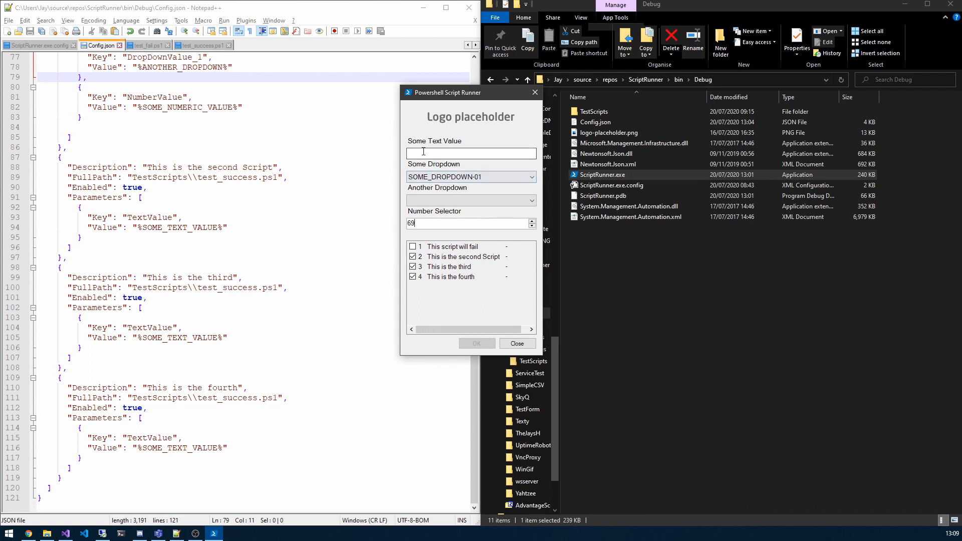
{"action": "left_click", "coordinate": [470, 153]}
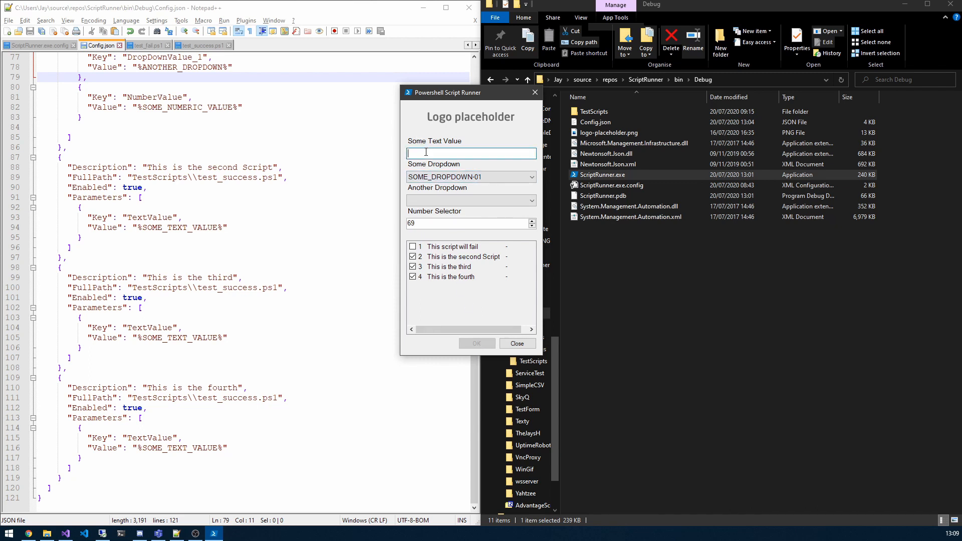
{"action": "type", "text": "54564"}
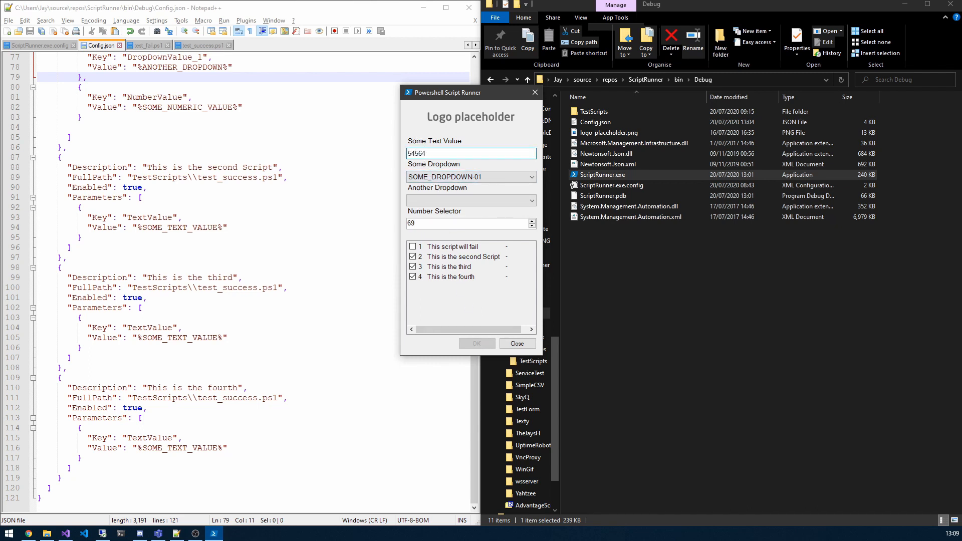
{"action": "type", "text": "hjsdkfh"}
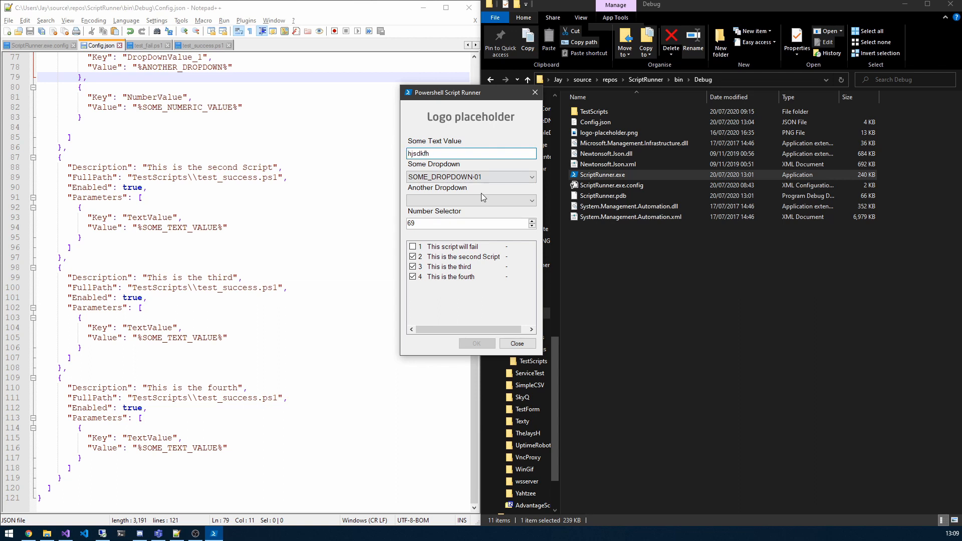
{"action": "left_click", "coordinate": [471, 200]}
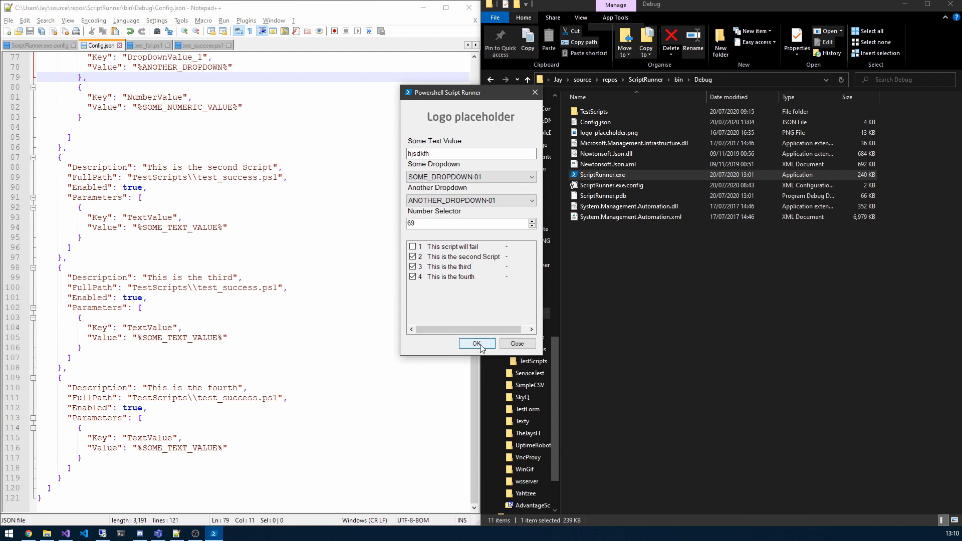
Run the checked scripts, then enable the failing script and rerun all four
{"action": "left_click", "coordinate": [476, 343]}
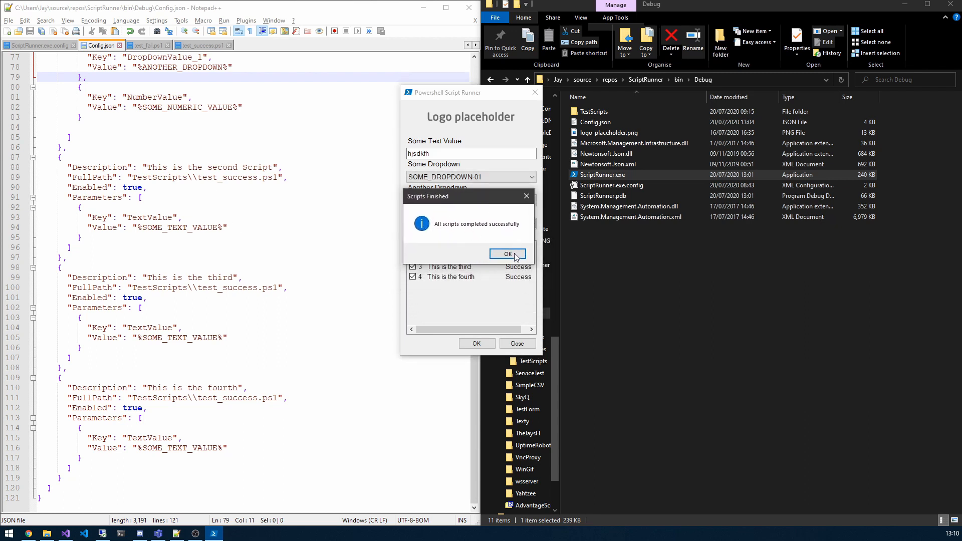
{"action": "left_click", "coordinate": [506, 254]}
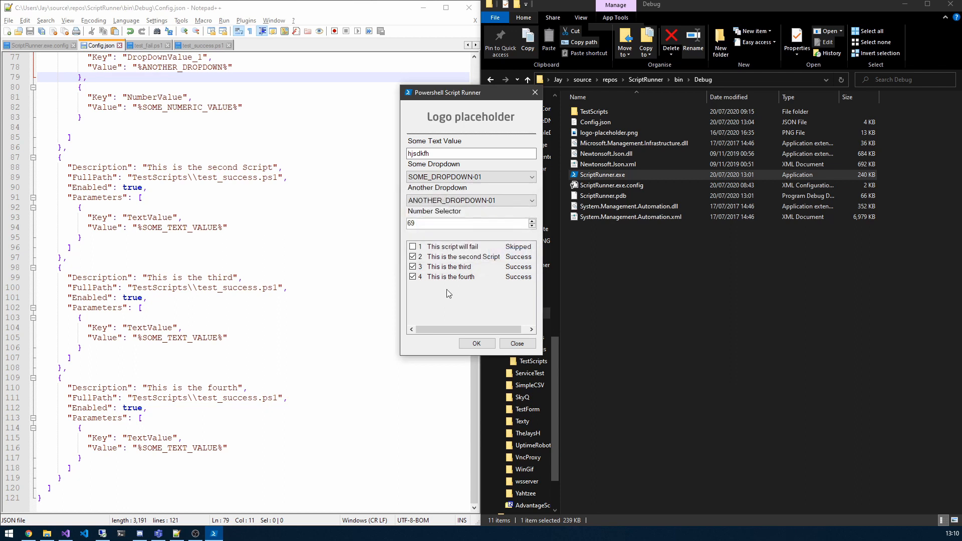
{"action": "left_click", "coordinate": [413, 246]}
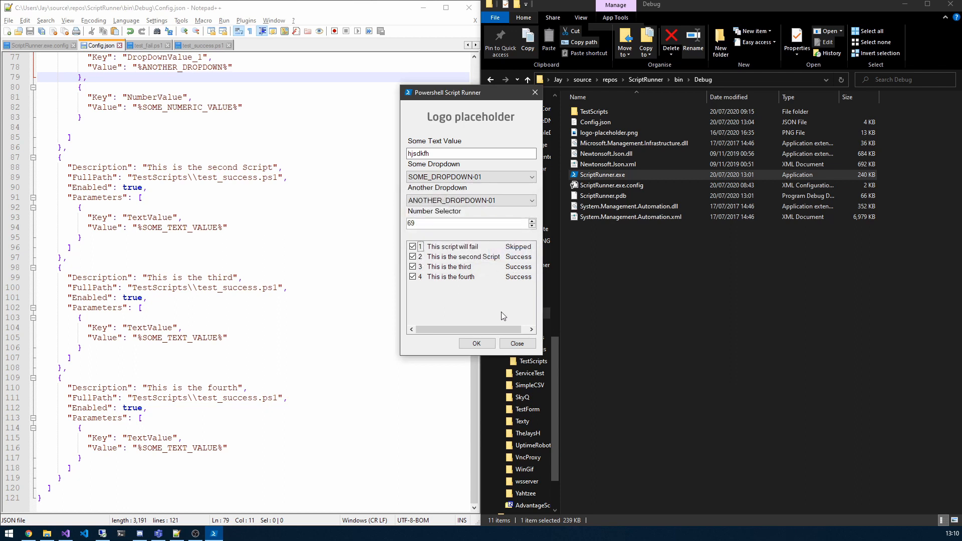
{"action": "left_click", "coordinate": [476, 343]}
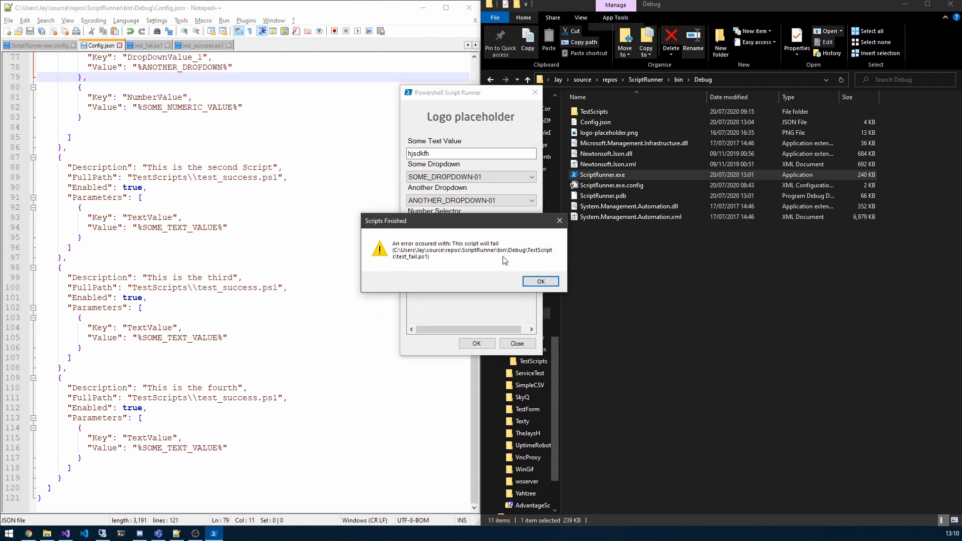
{"action": "left_click", "coordinate": [540, 281]}
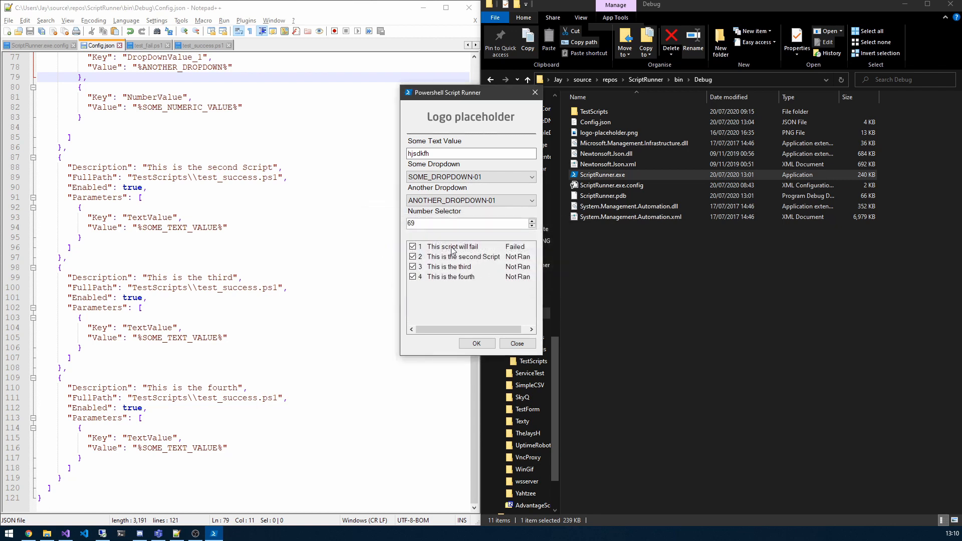
{"action": "mouse_move", "coordinate": [462, 252]}
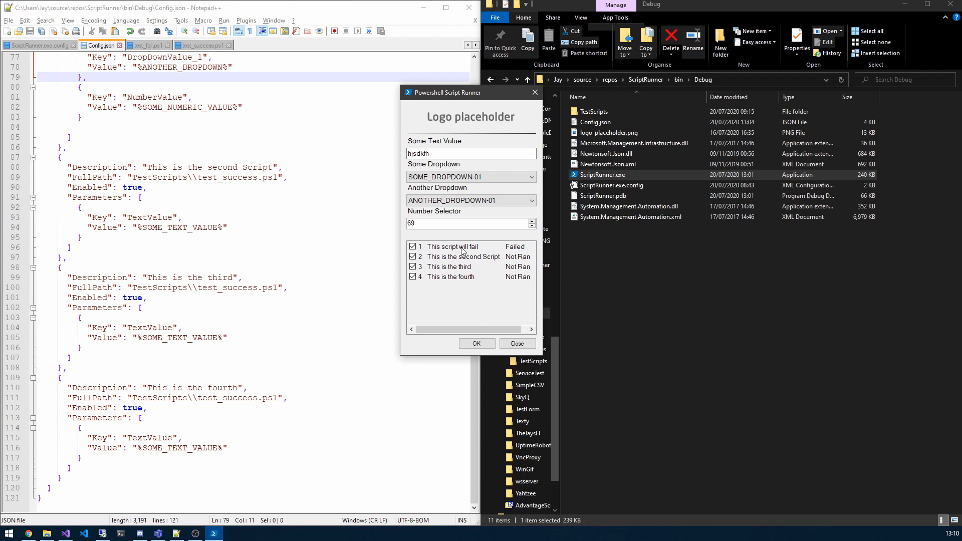
{"action": "mouse_move", "coordinate": [503, 254]}
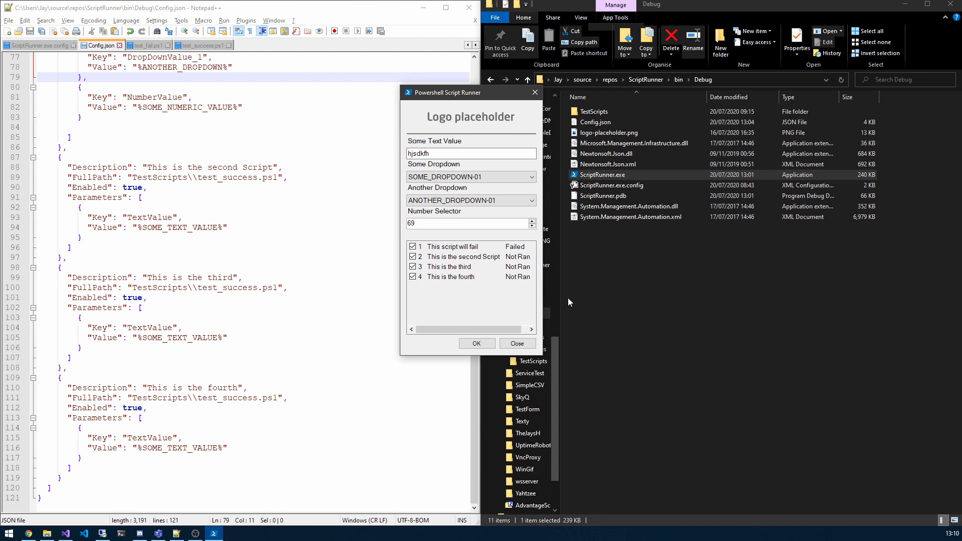
{"action": "mouse_move", "coordinate": [542, 317]}
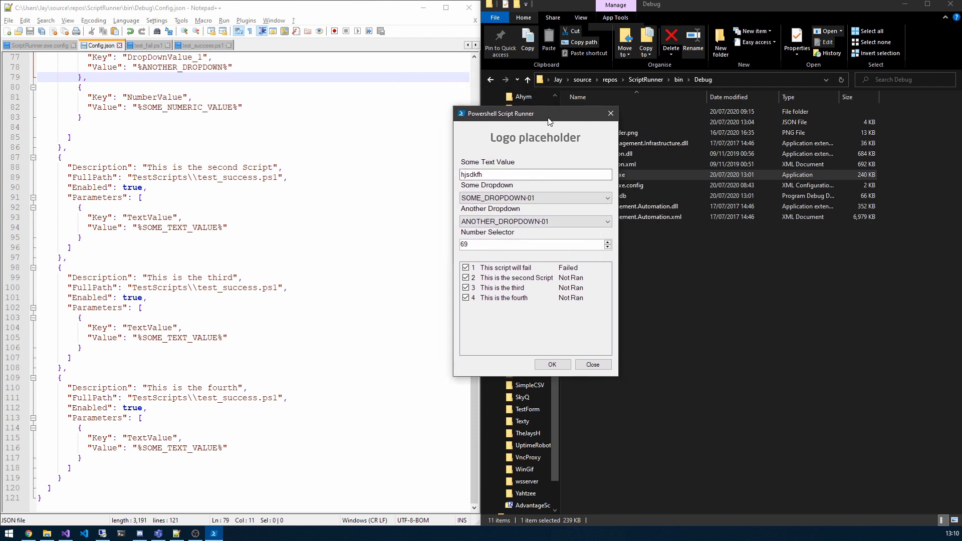
Move the runner form aside, review the Failed / Not Ran results, and close it
{"action": "left_click_drag", "start_coordinate": [533, 113], "coordinate": [482, 102]}
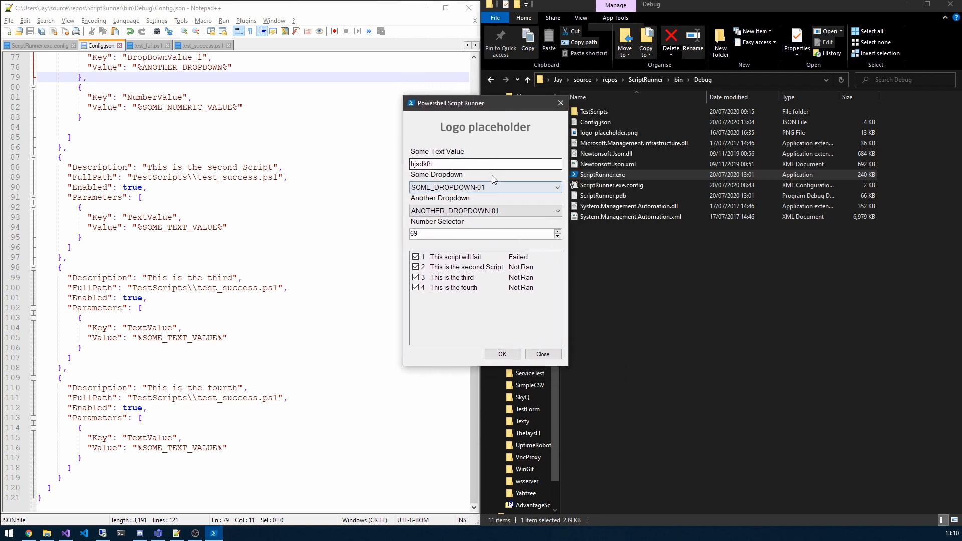
{"action": "left_click", "coordinate": [484, 163]}
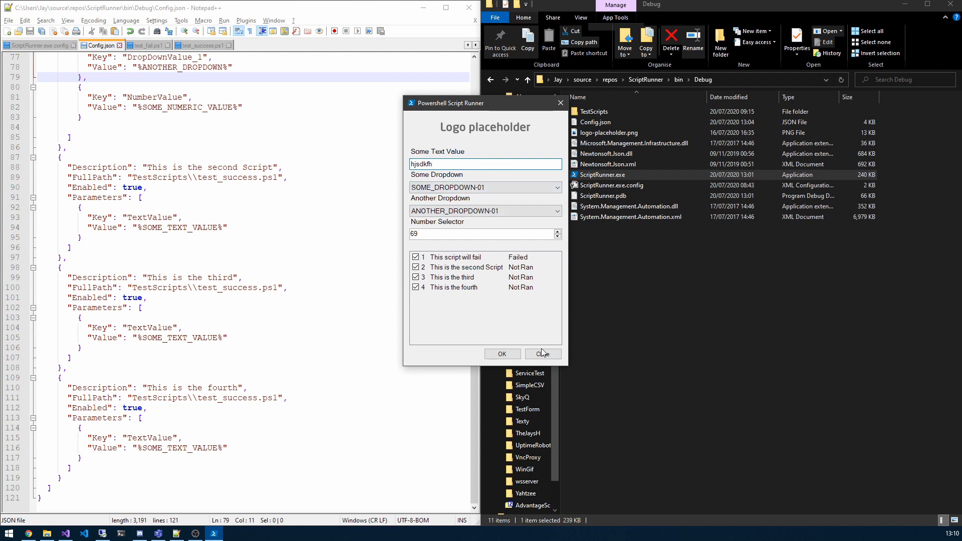
{"action": "left_click", "coordinate": [542, 354]}
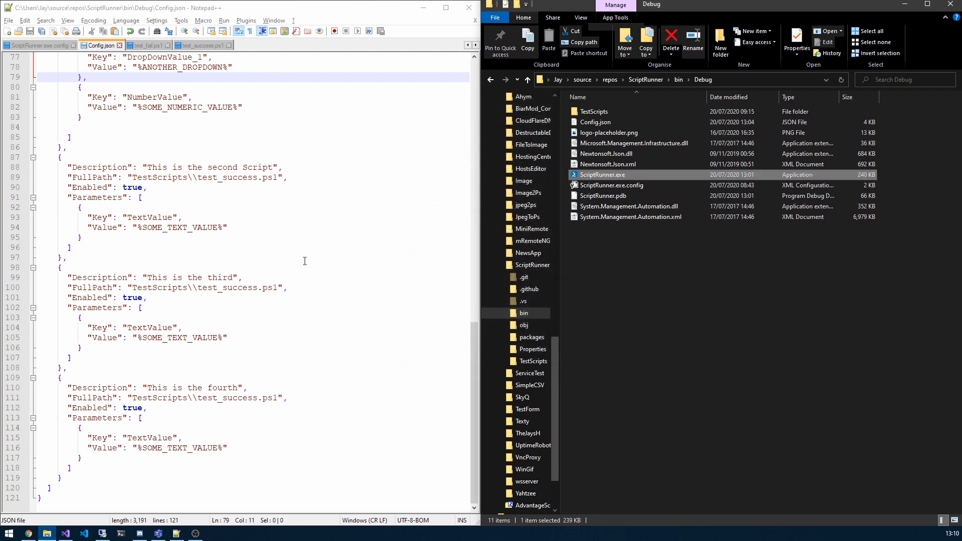
Launch the runner form and switch to ScriptRunner.exe.config in Notepad++
{"action": "scroll", "scroll_direction": "up", "scroll_amount": 3}
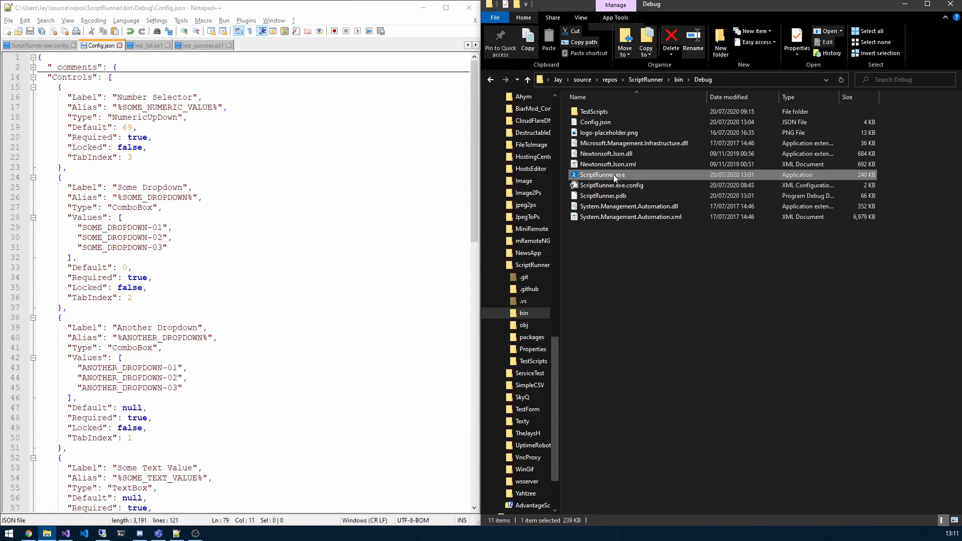
{"action": "double_click", "coordinate": [603, 174]}
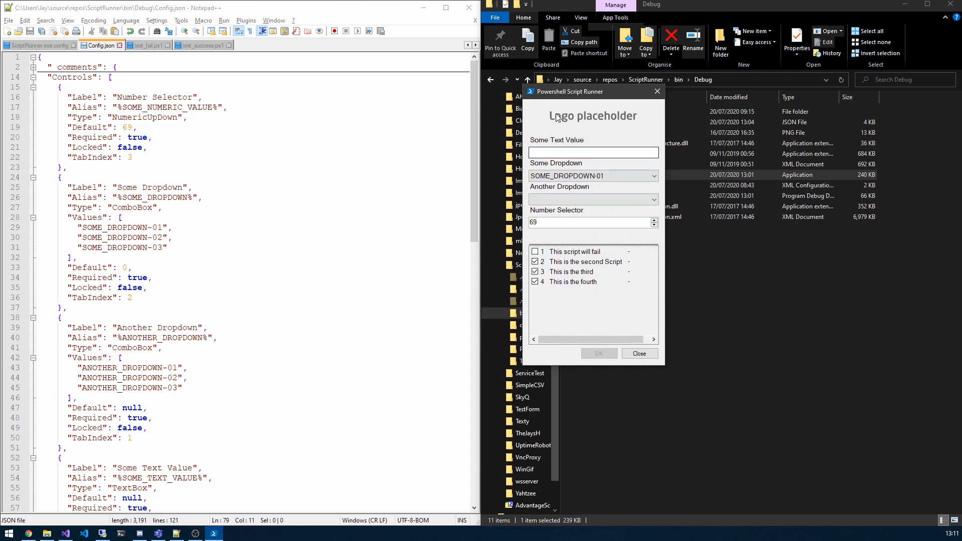
{"action": "left_click", "coordinate": [591, 176]}
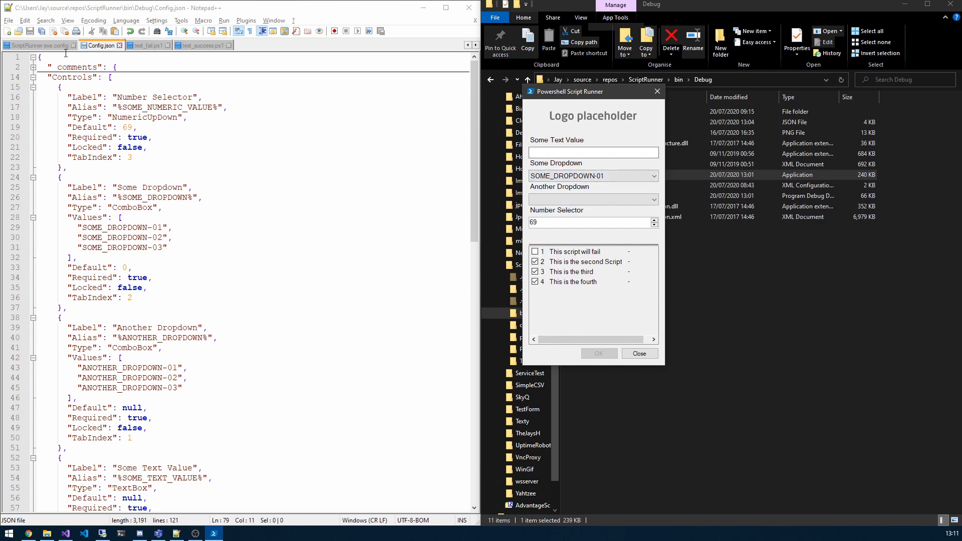
{"action": "left_click", "coordinate": [37, 45]}
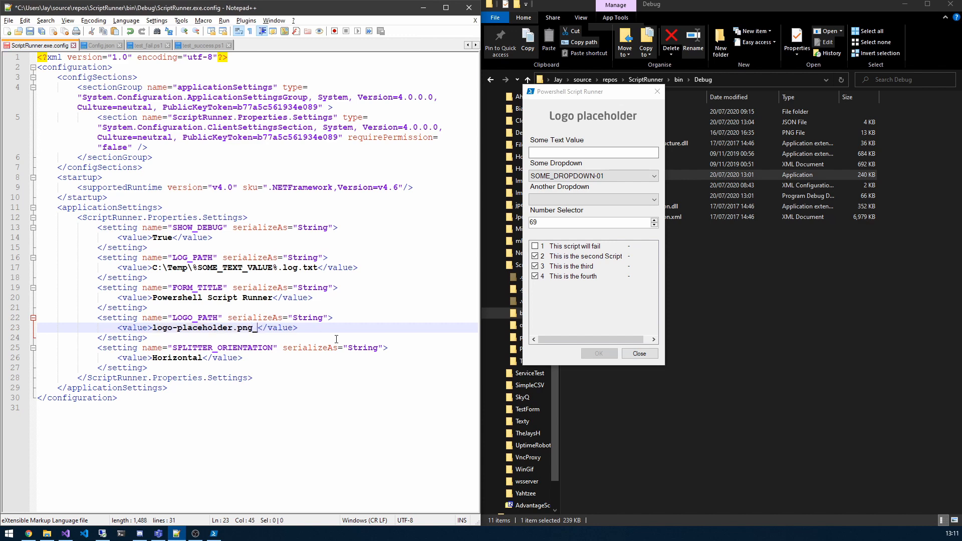
Reposition the form and relaunch ScriptRunner with LOGO_PATH set to logo-placeholder.png
{"action": "left_click", "coordinate": [640, 353]}
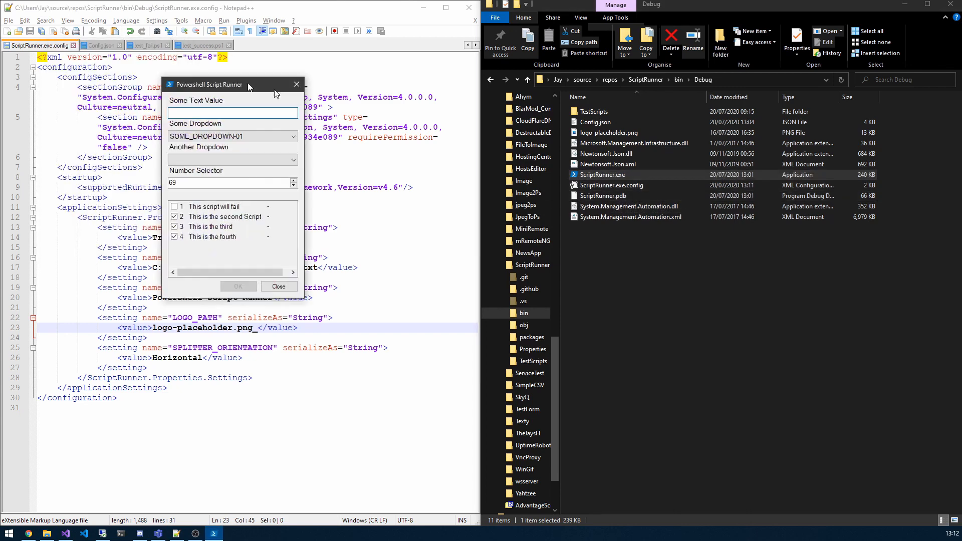
{"action": "left_click_drag", "start_coordinate": [211, 84], "coordinate": [681, 101]}
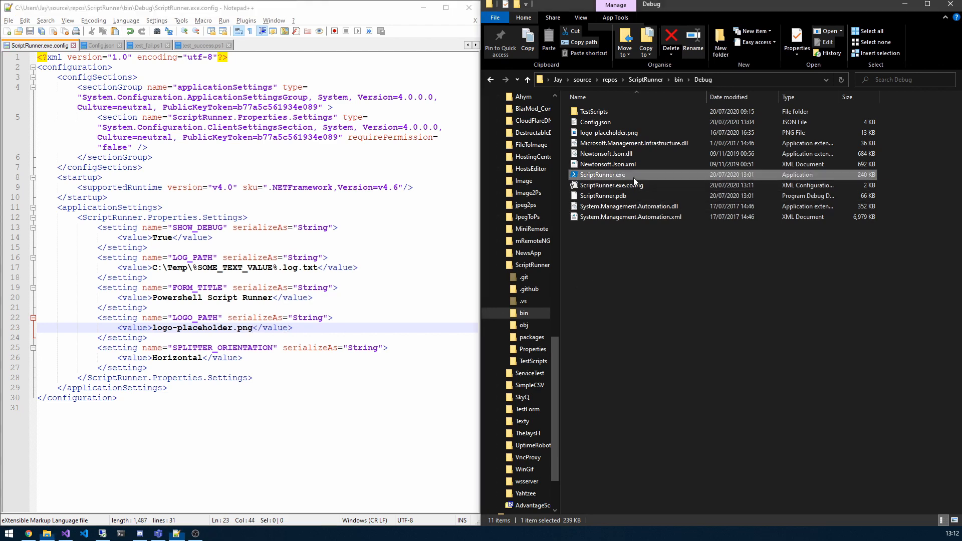
{"action": "double_click", "coordinate": [604, 174]}
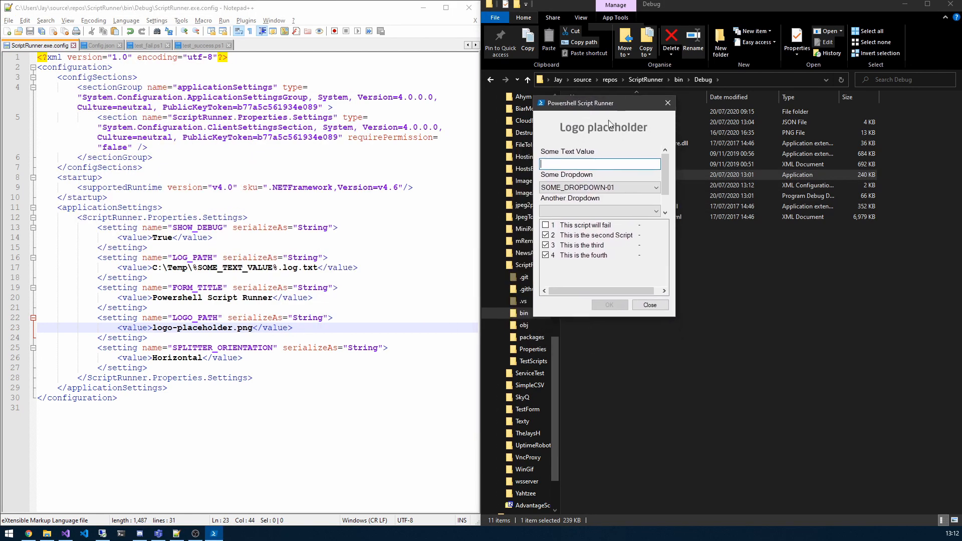
Reload the changed Config.json and fold every block except the Some Text Value control
{"action": "left_click", "coordinate": [98, 45]}
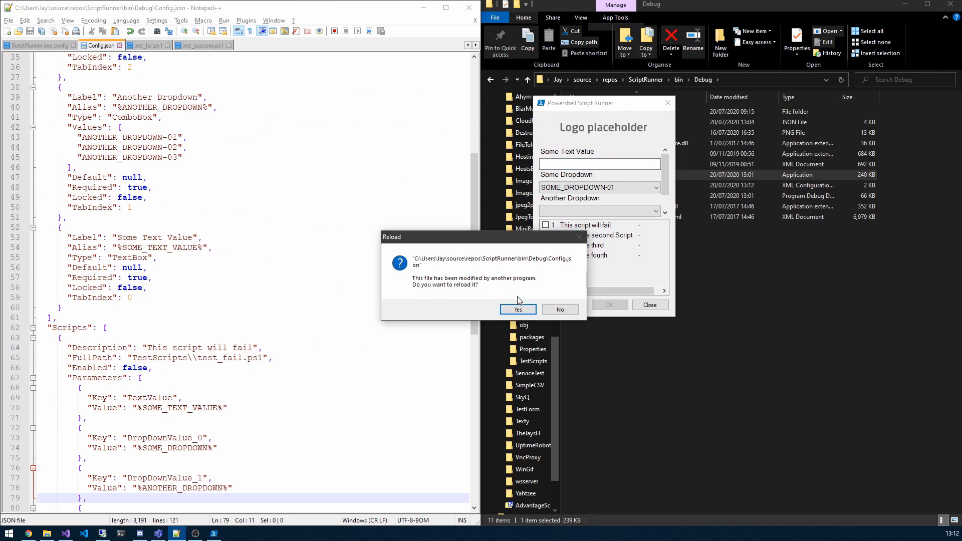
{"action": "left_click", "coordinate": [516, 309]}
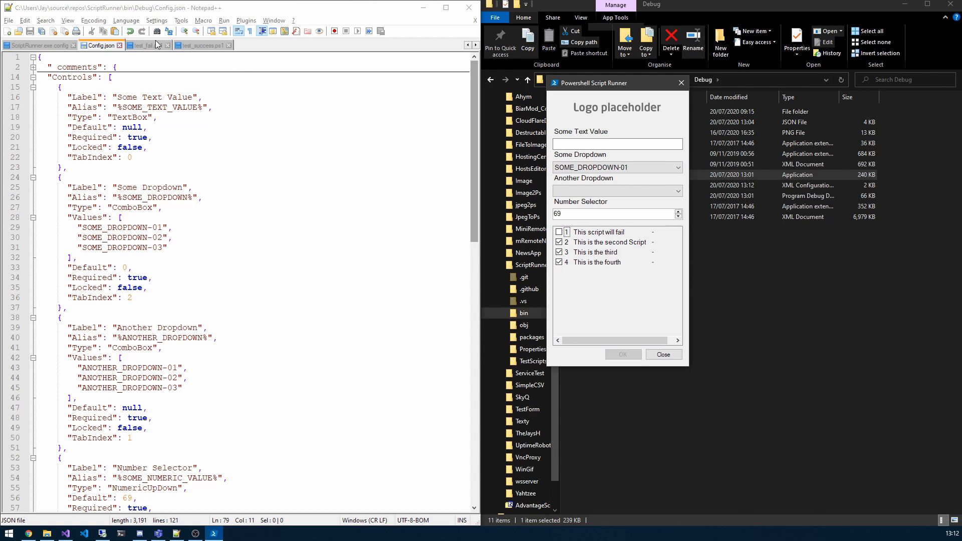
{"action": "scroll", "scroll_direction": "down", "scroll_amount": 3}
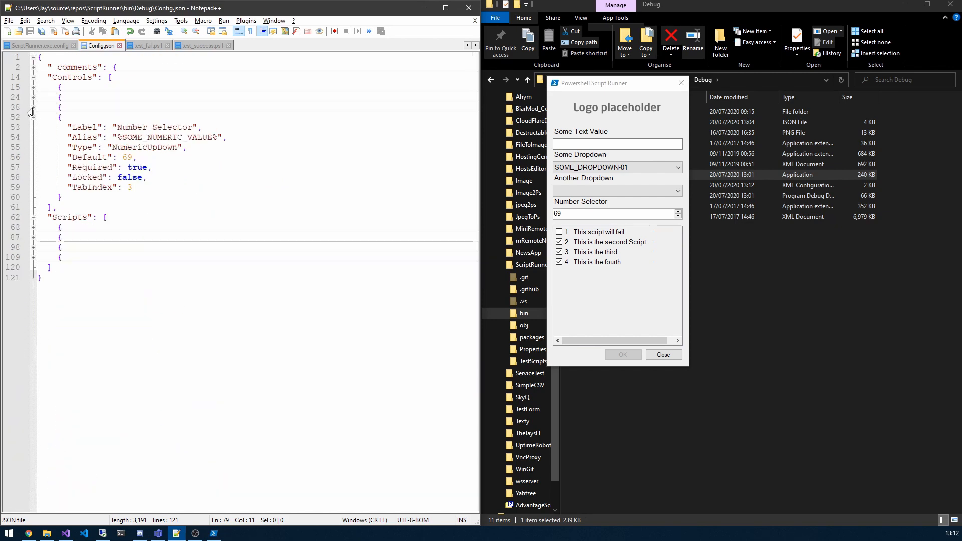
{"action": "left_click", "coordinate": [29, 117]}
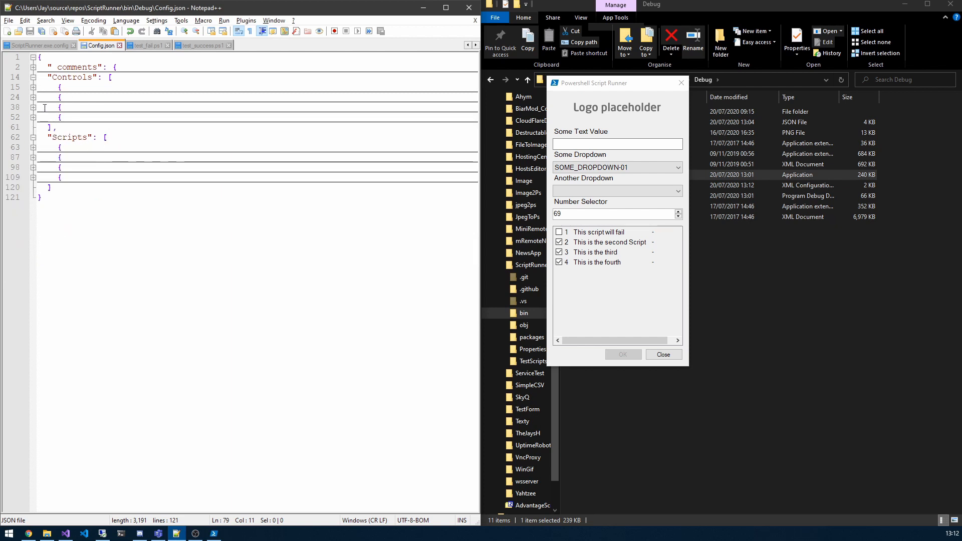
{"action": "left_click", "coordinate": [35, 87]}
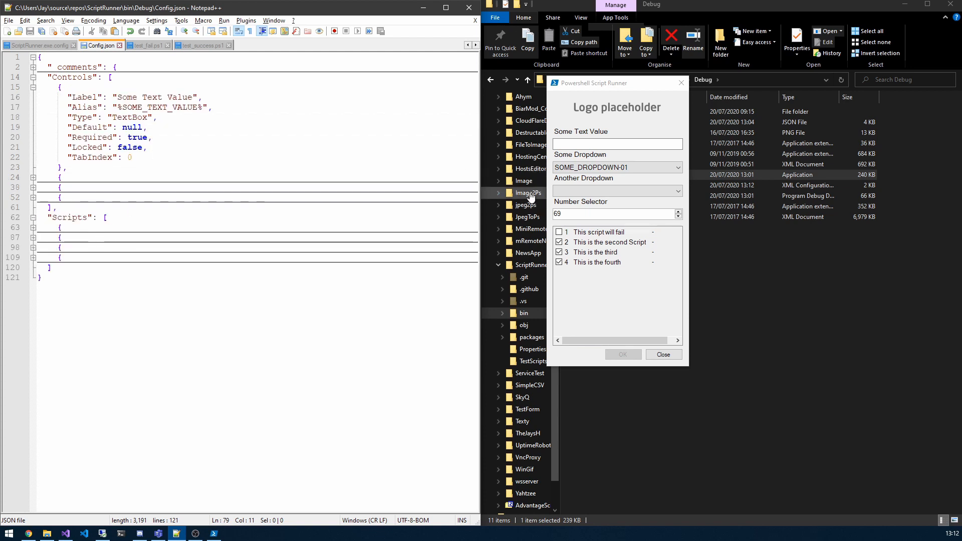
Replace the null Default of the Some Text Value control with "Hello"
{"action": "left_click", "coordinate": [617, 144]}
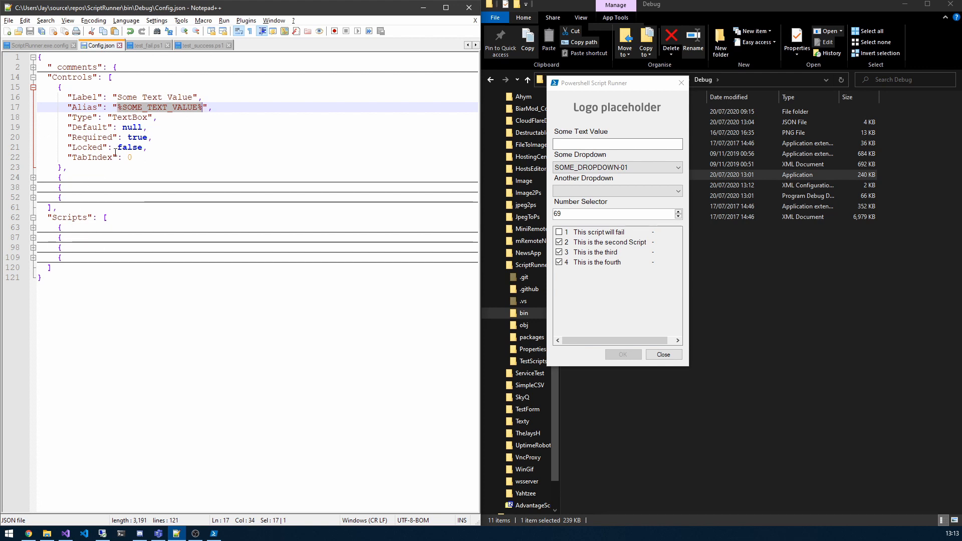
{"action": "double_click", "coordinate": [130, 117]}
{"action": "type", "text": "\""}
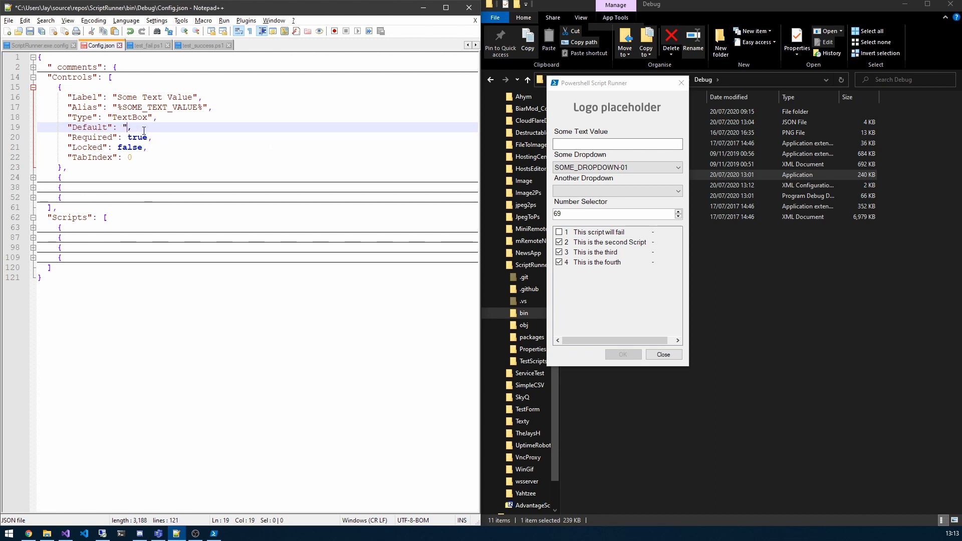
{"action": "type", "text": "Hello\""}
{"action": "left_click", "coordinate": [617, 143]}
{"action": "type", "text": "dfsd"}
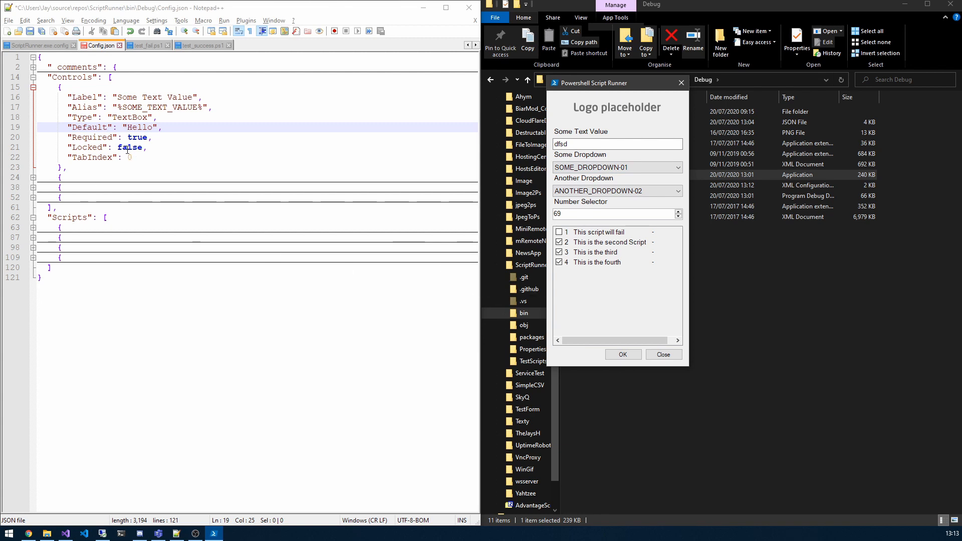
Set Some Text Value Locked to true, relaunch, test the locked box, and close
{"action": "double_click", "coordinate": [129, 147]}
{"action": "type", "text": "tru"}
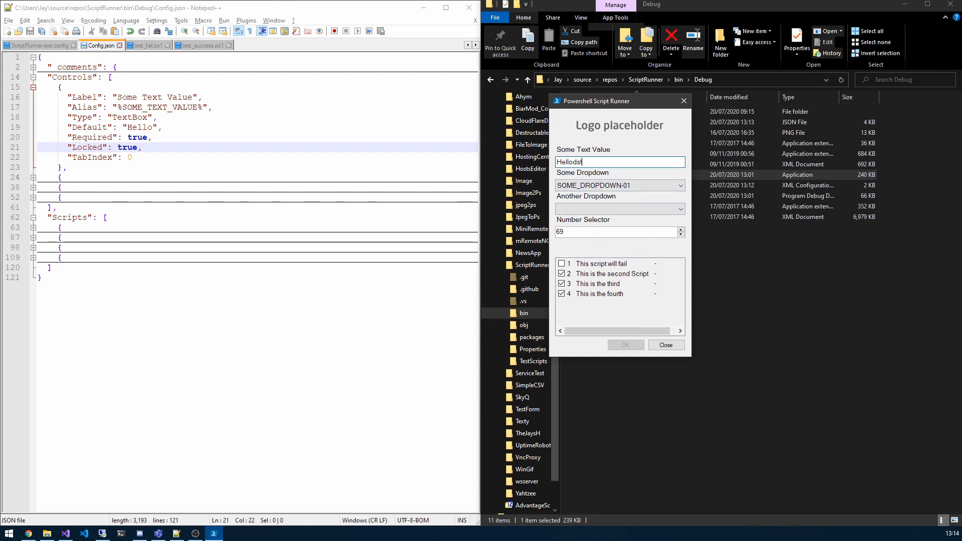
{"action": "double_click", "coordinate": [575, 161]}
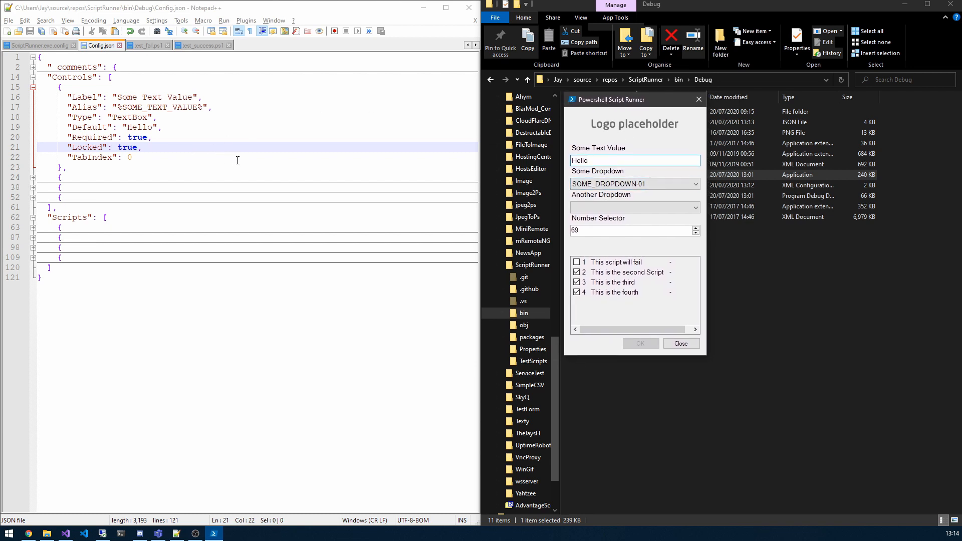
{"action": "left_click", "coordinate": [634, 160]}
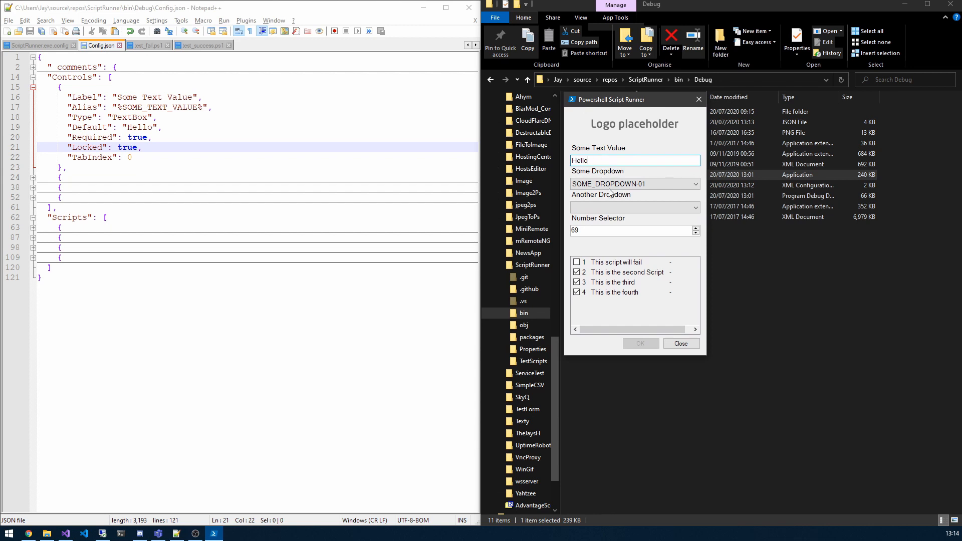
{"action": "left_click", "coordinate": [680, 342]}
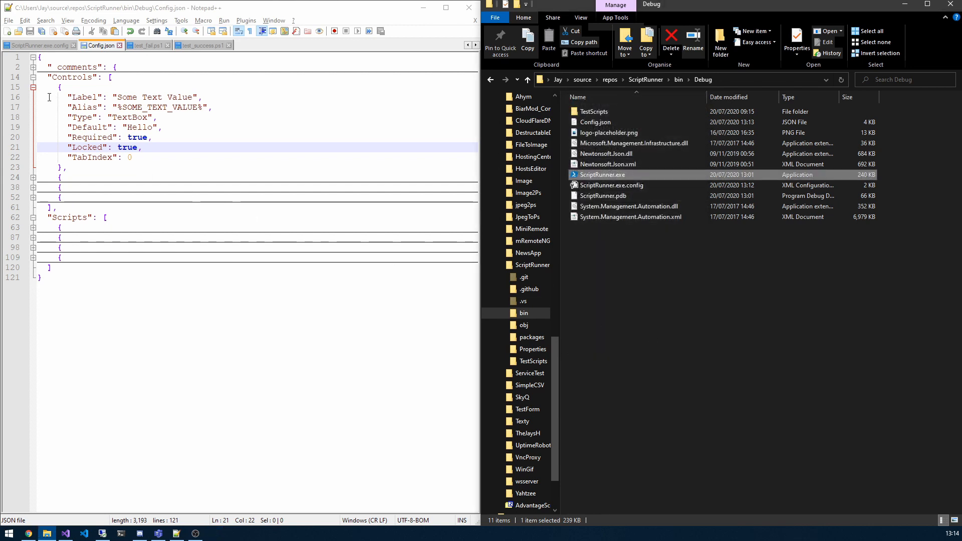
Fold Some Text Value, relaunch the runner, and unfold the Some Dropdown and Number Selector entries
{"action": "left_click", "coordinate": [33, 177]}
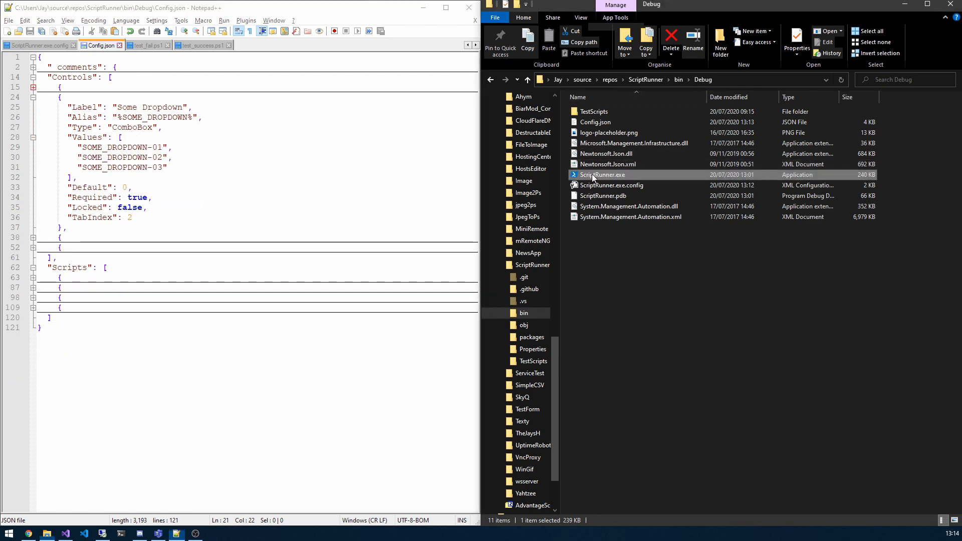
{"action": "double_click", "coordinate": [602, 175]}
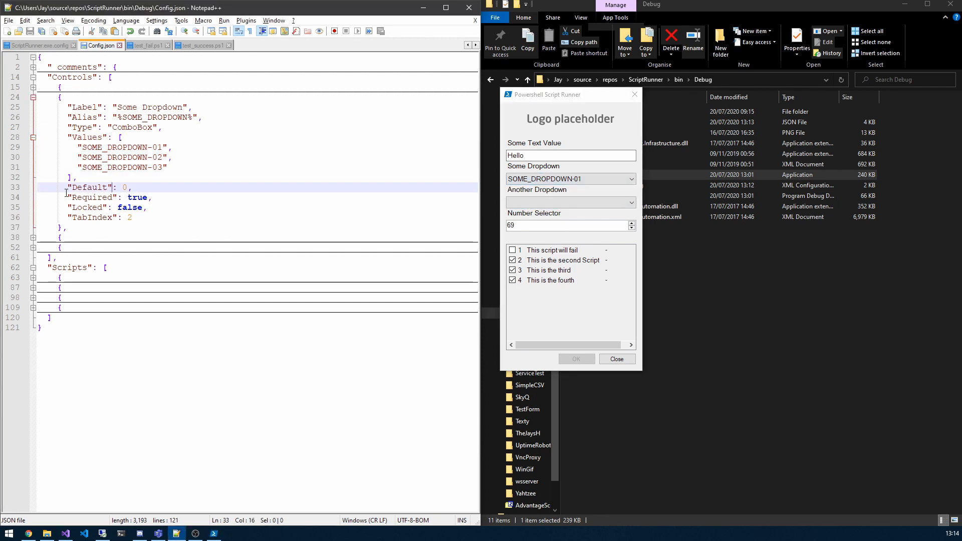
{"action": "double_click", "coordinate": [124, 187]}
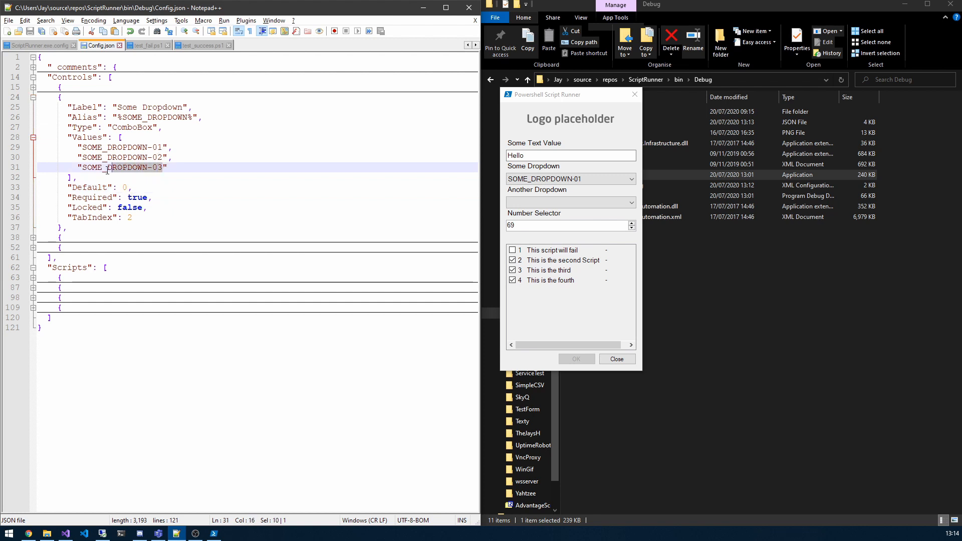
{"action": "left_click", "coordinate": [77, 146]}
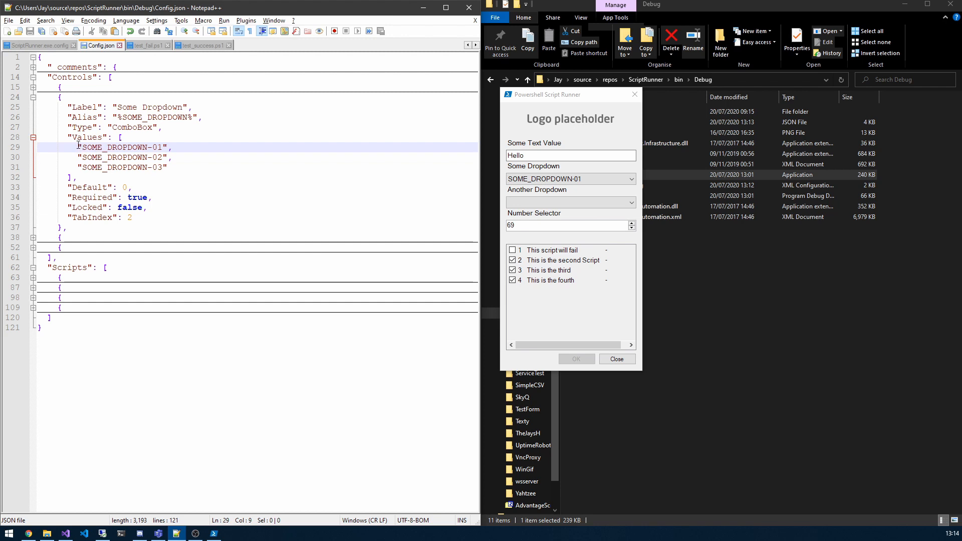
{"action": "double_click", "coordinate": [122, 147]}
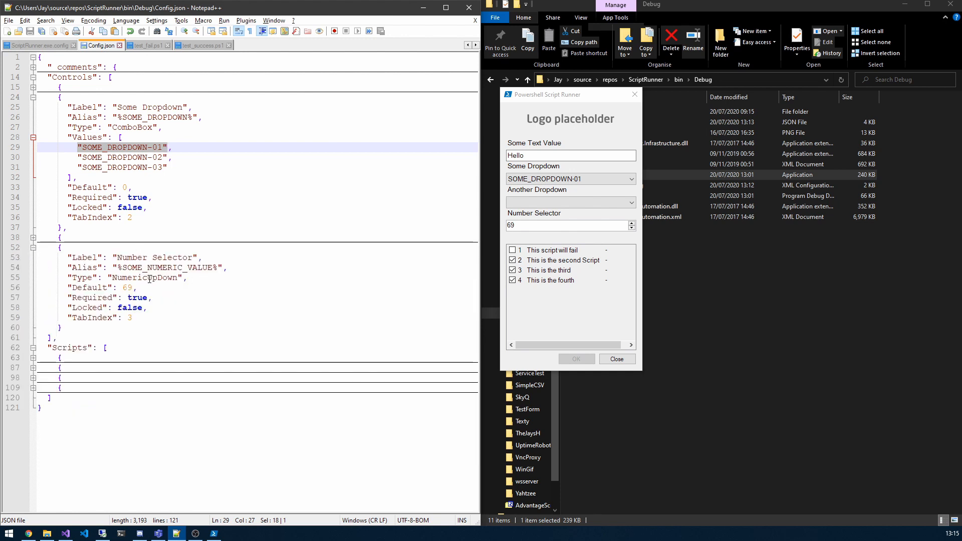
{"action": "left_click", "coordinate": [127, 287]}
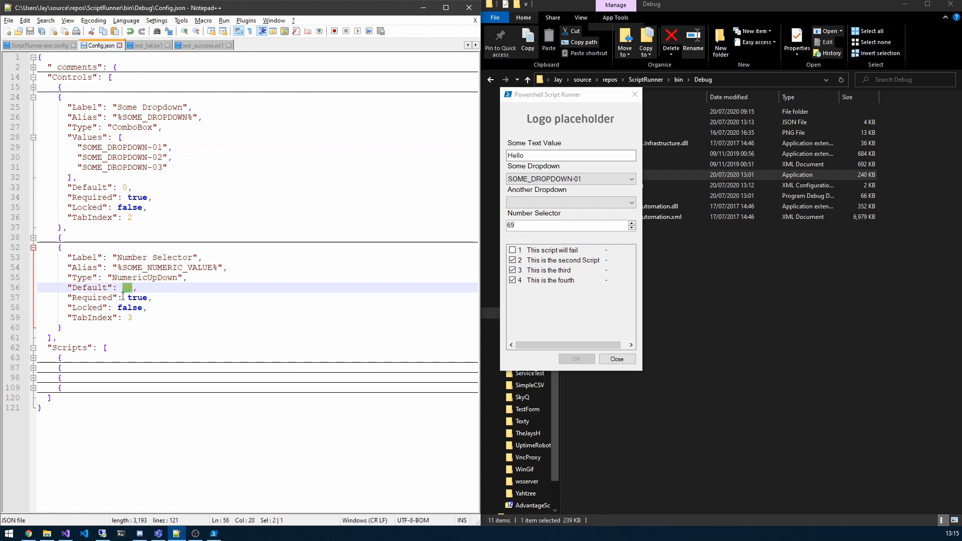
{"action": "mouse_move", "coordinate": [210, 302]}
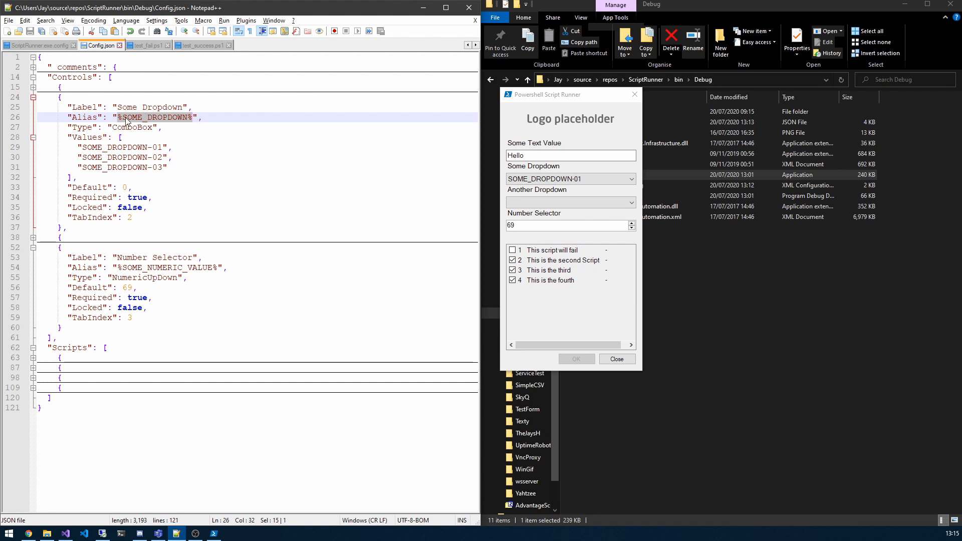
{"action": "double_click", "coordinate": [155, 117]}
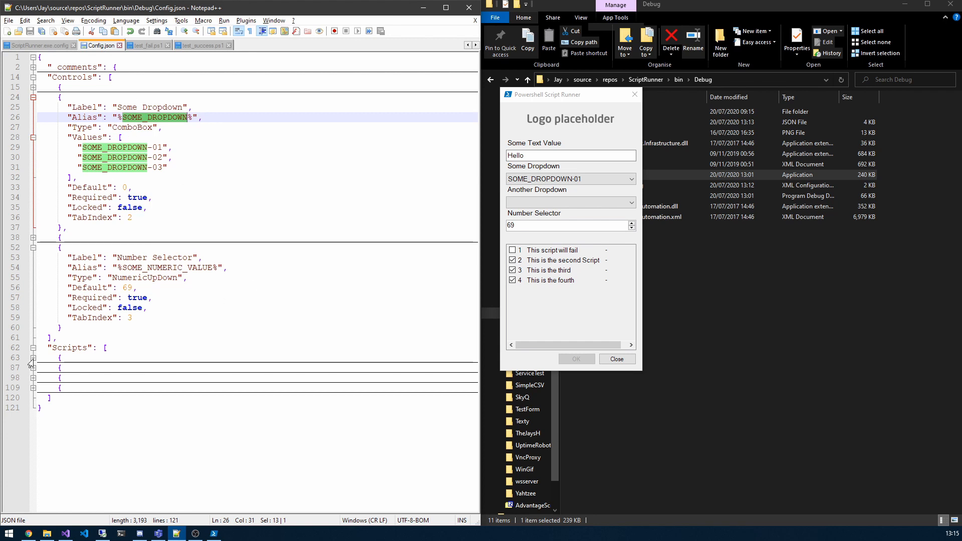
Unfold the first script entry, open the TestScripts folder, and select test_fail in FullPath
{"action": "scroll", "scroll_direction": "down", "scroll_amount": 3}
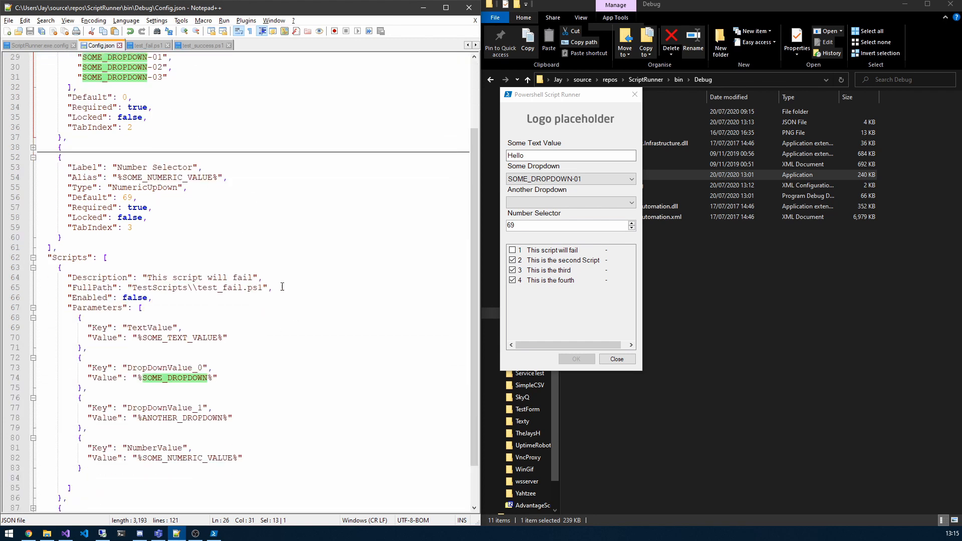
{"action": "left_click", "coordinate": [513, 280]}
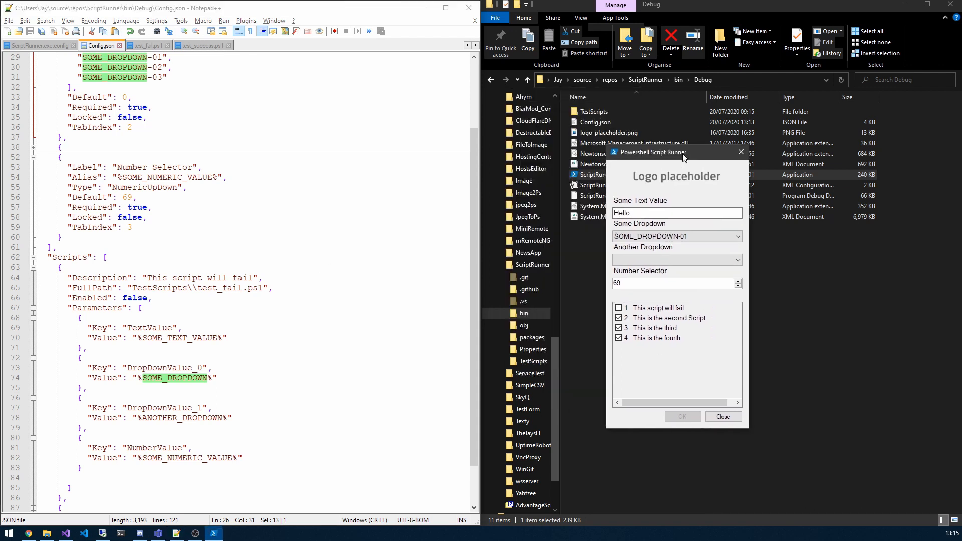
{"action": "left_click_drag", "start_coordinate": [648, 152], "coordinate": [707, 199]}
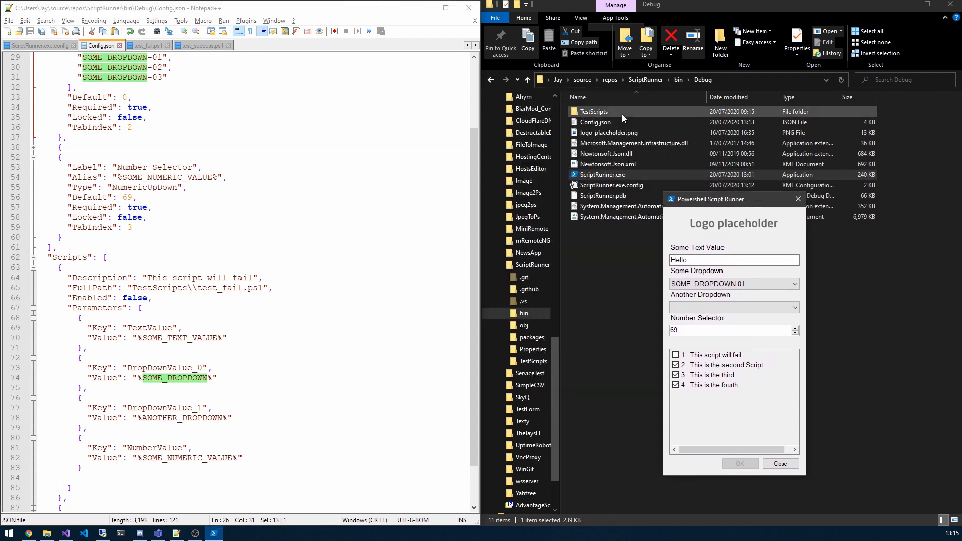
{"action": "double_click", "coordinate": [593, 112]}
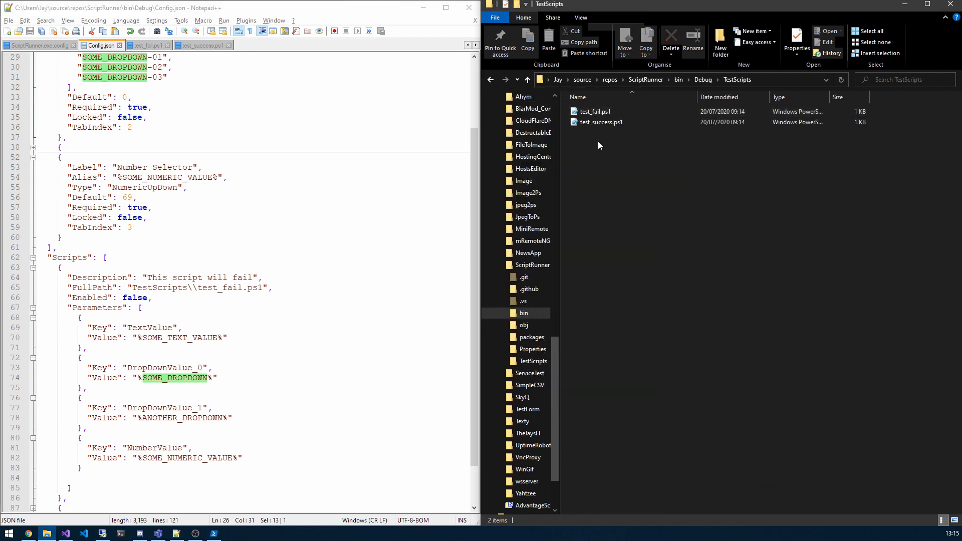
{"action": "left_click", "coordinate": [593, 111]}
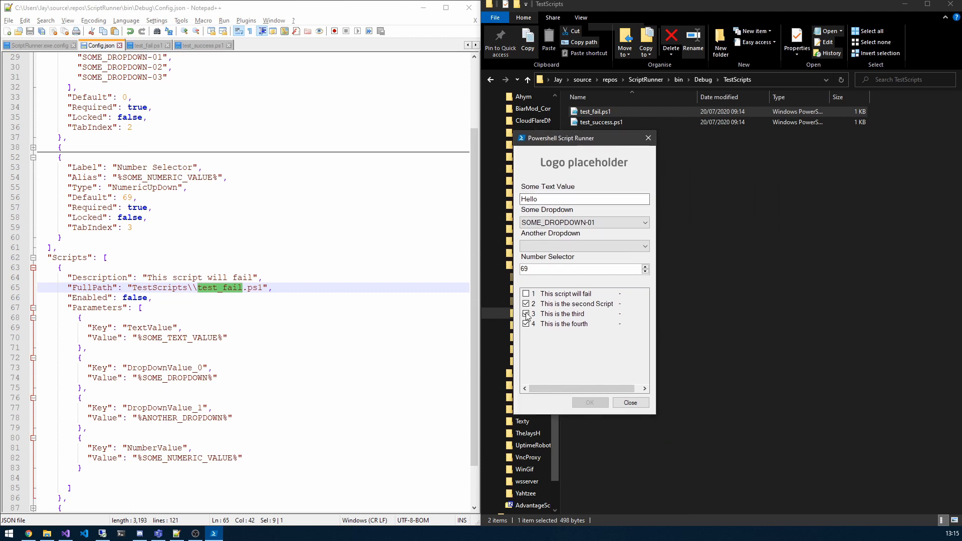
{"action": "left_click", "coordinate": [525, 313]}
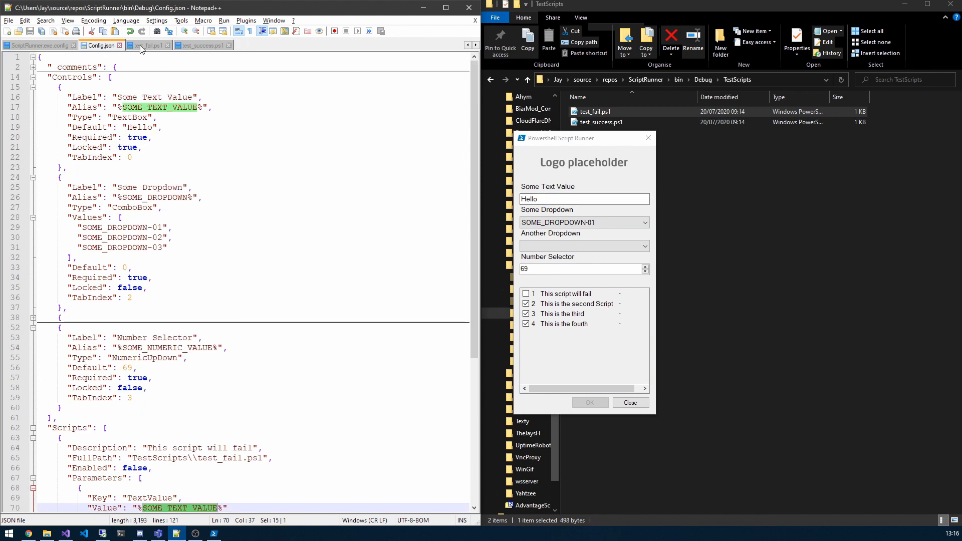
{"action": "left_click", "coordinate": [146, 45]}
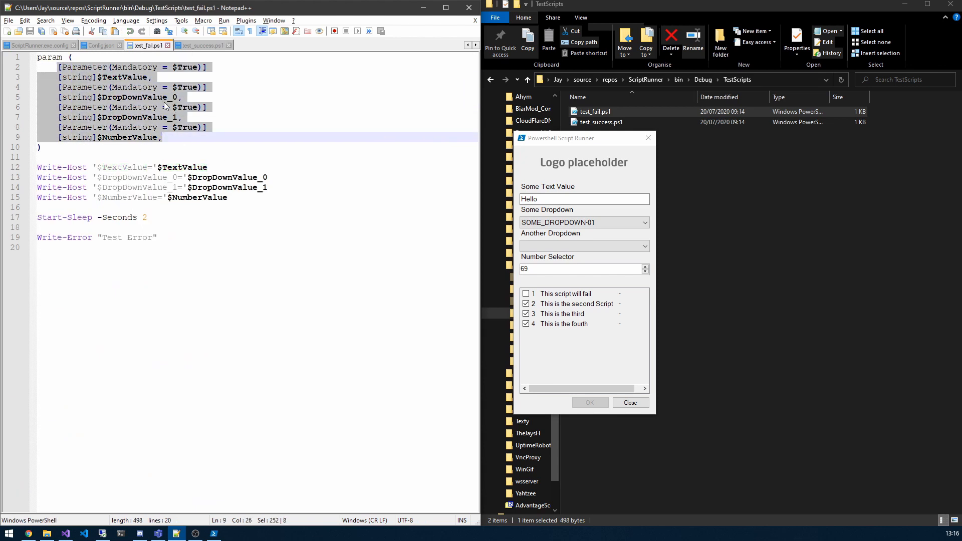
{"action": "double_click", "coordinate": [125, 76]}
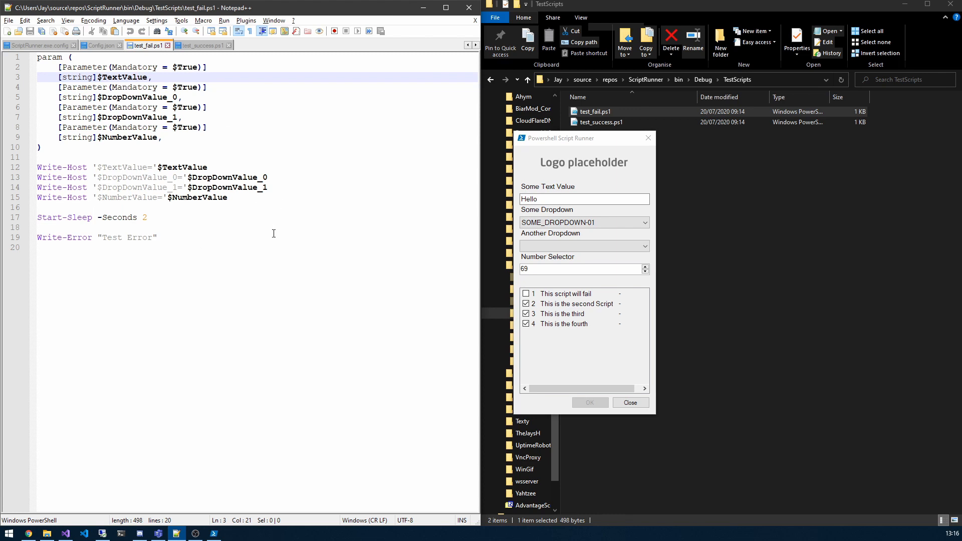
{"action": "mouse_move", "coordinate": [358, 211]}
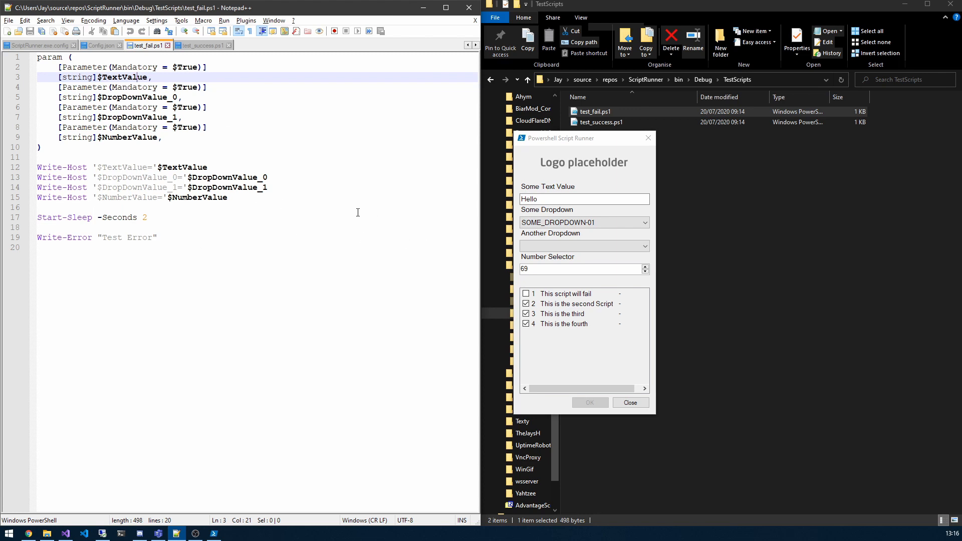
{"action": "left_click", "coordinate": [98, 45]}
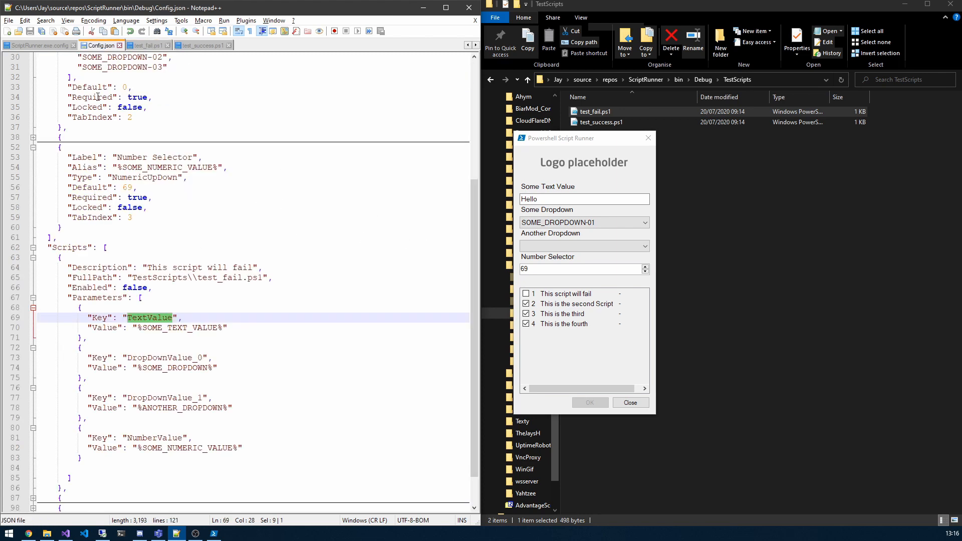
{"action": "scroll", "scroll_direction": "down", "scroll_amount": 3}
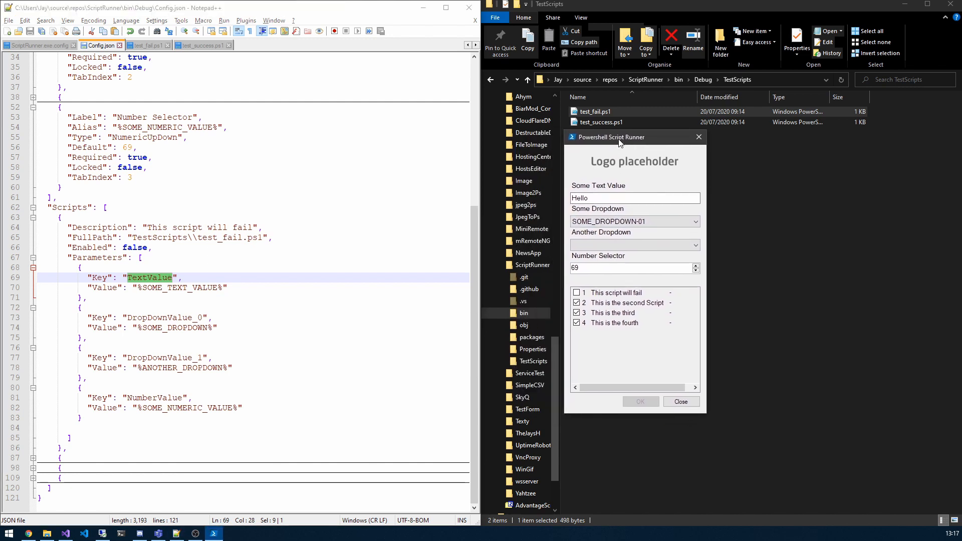
{"action": "mouse_move", "coordinate": [611, 153]}
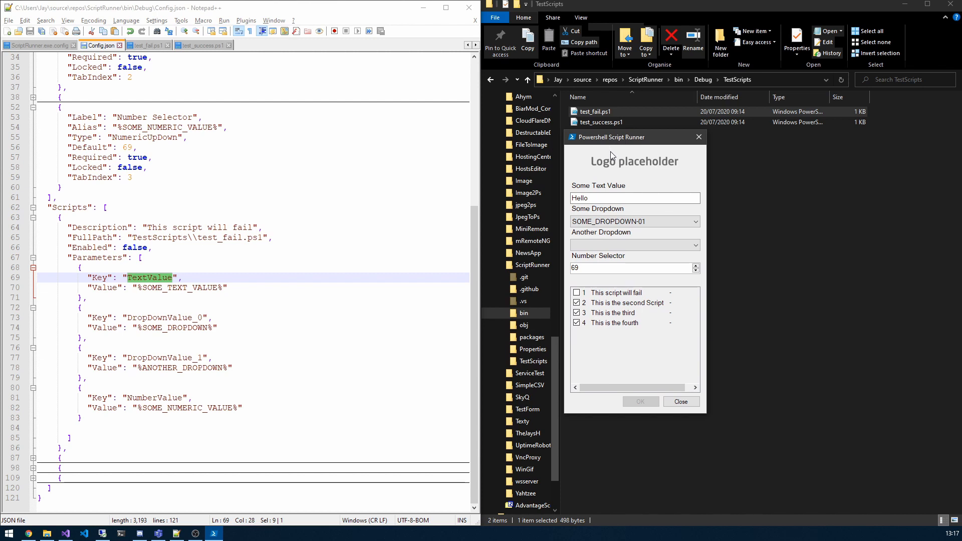
{"action": "mouse_move", "coordinate": [613, 152]}
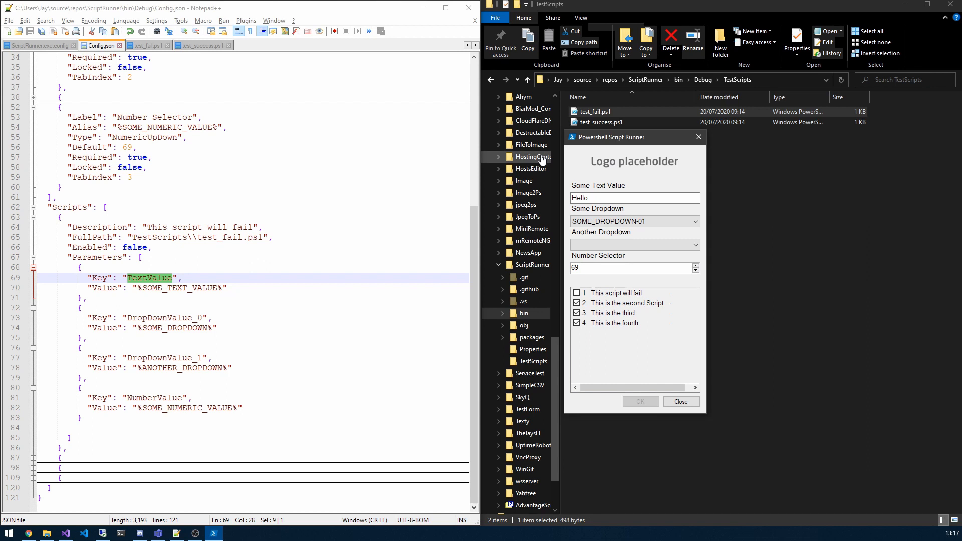
{"action": "mouse_move", "coordinate": [558, 188]}
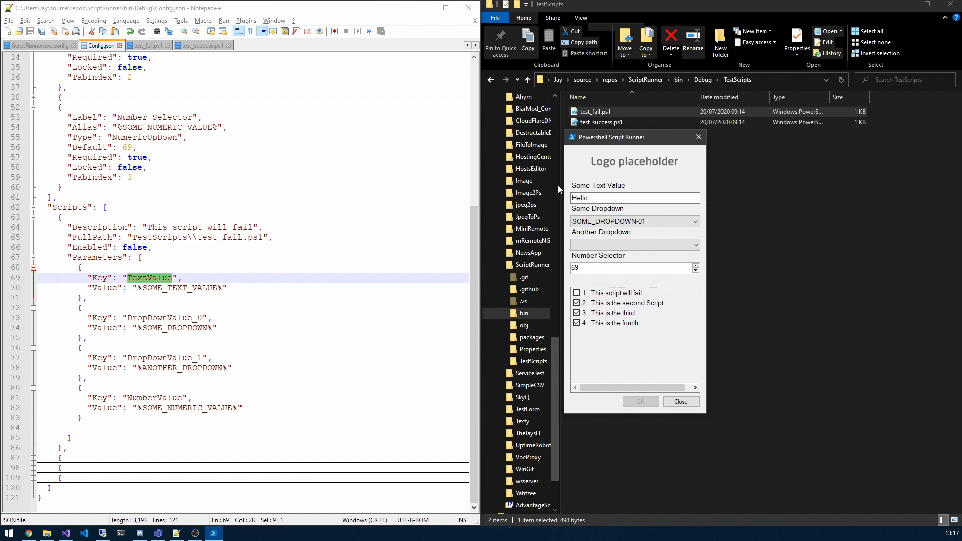
{"action": "mouse_move", "coordinate": [420, 242]}
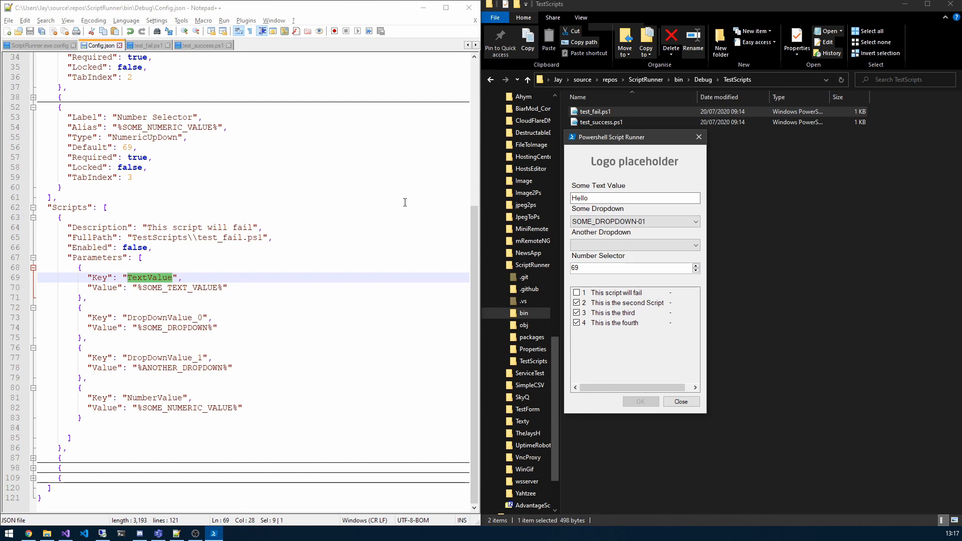
{"action": "mouse_move", "coordinate": [595, 217]}
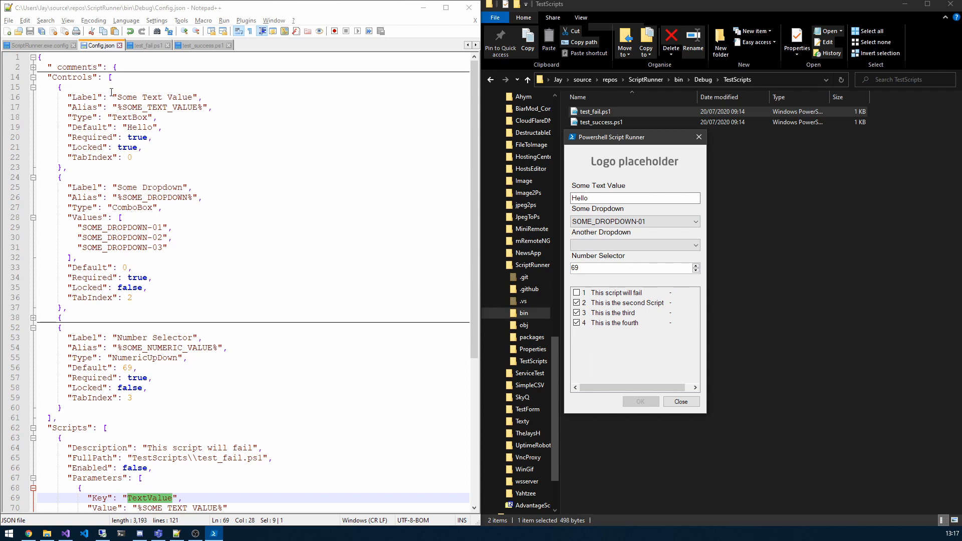
{"action": "mouse_move", "coordinate": [198, 234]}
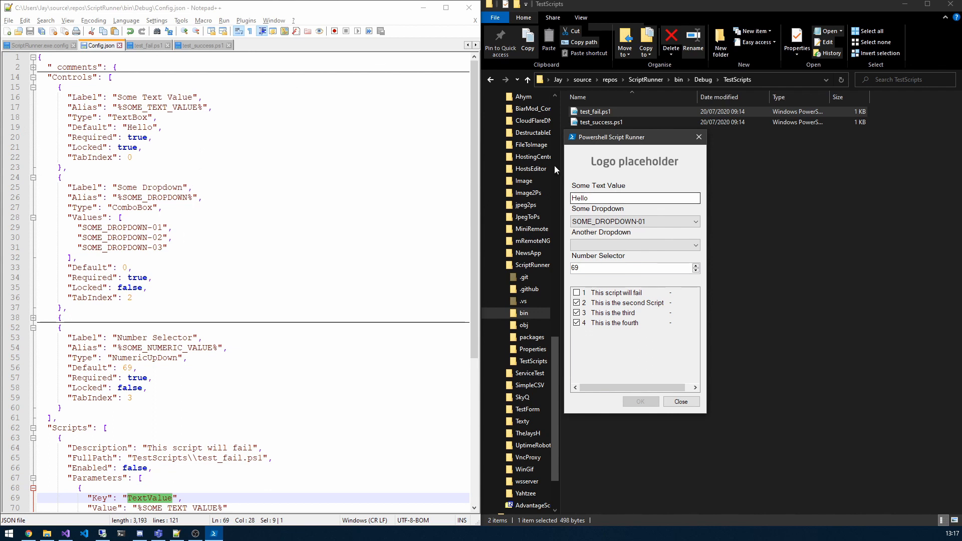
Drag the runner form over Config.json's Controls section and try the empty Another Dropdown
{"action": "left_click_drag", "start_coordinate": [634, 137], "coordinate": [395, 66]}
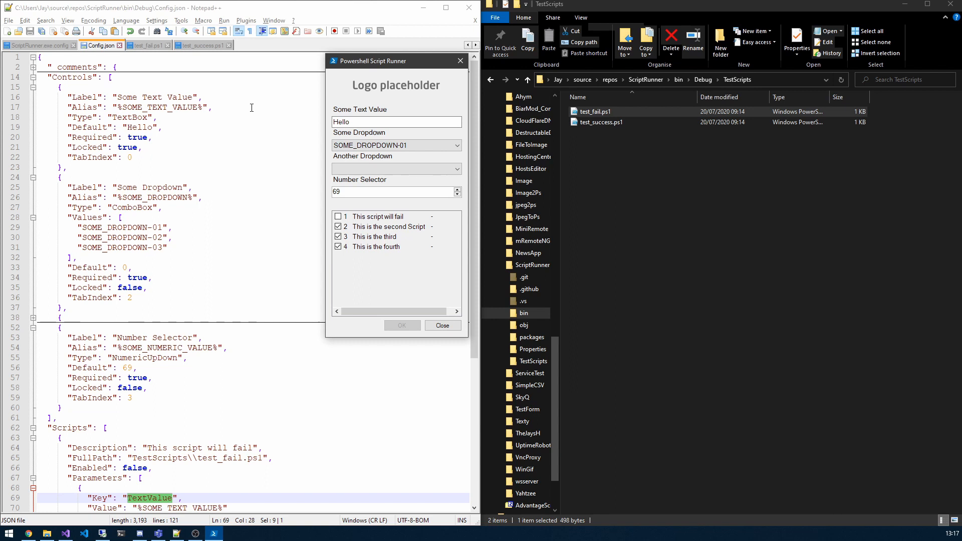
{"action": "left_click", "coordinate": [392, 169]}
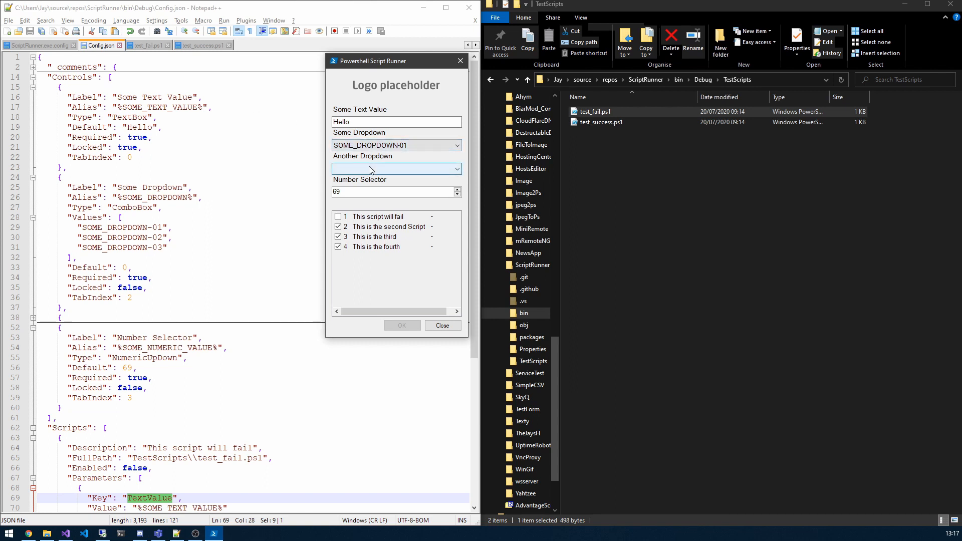